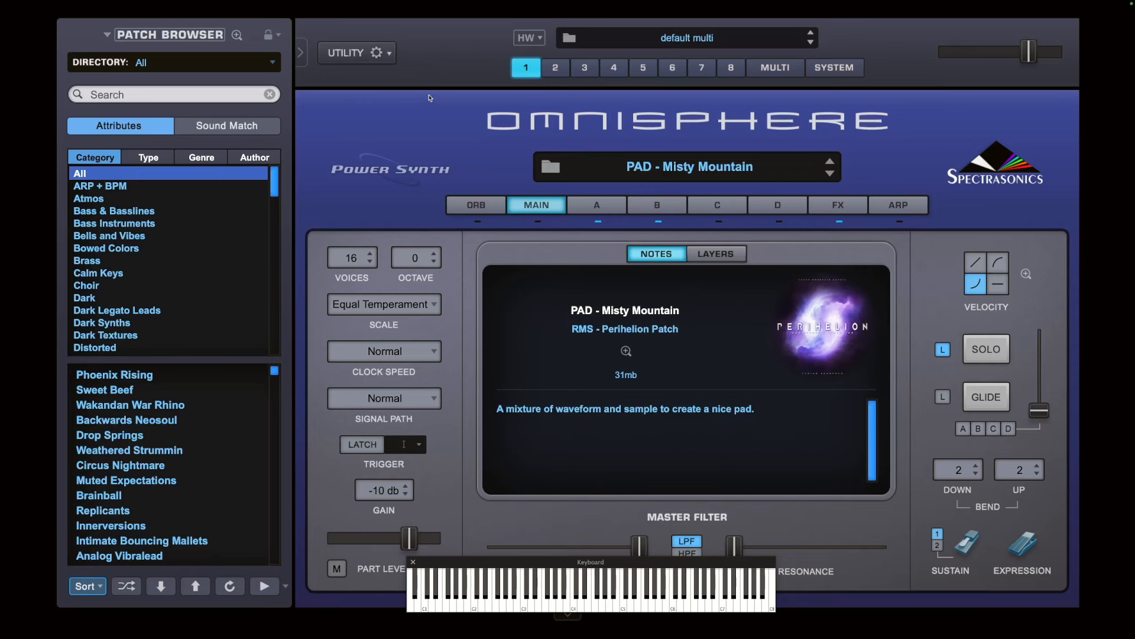
pyautogui.moveTo(640, 125)
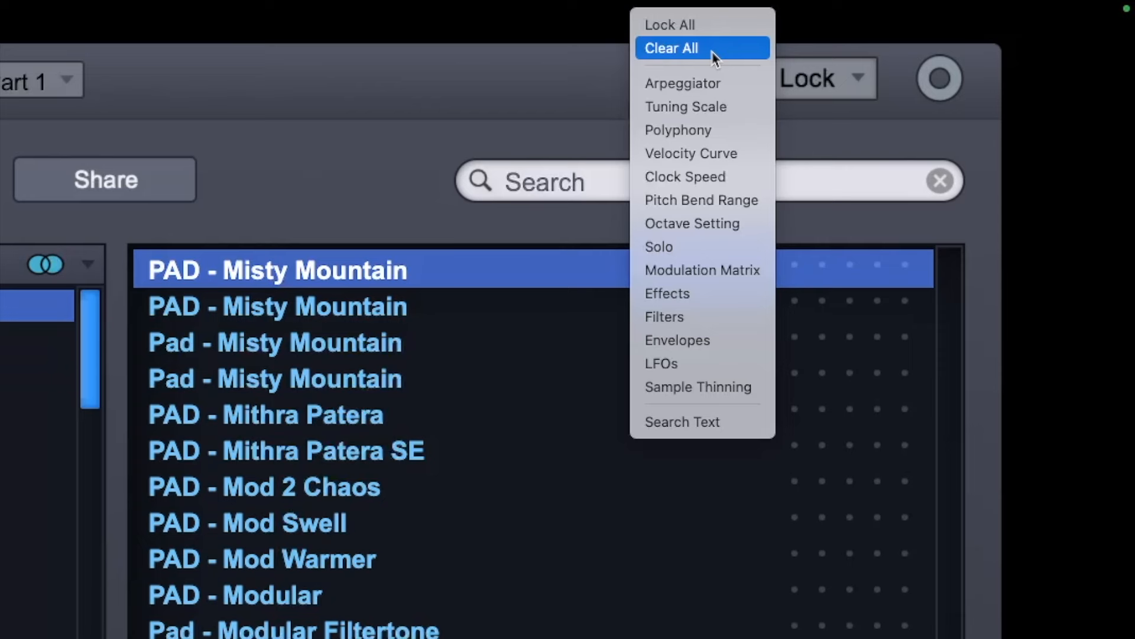
# - Choose Clear All in Sound Lock so no locked settings carry over
pyautogui.click(671, 48)
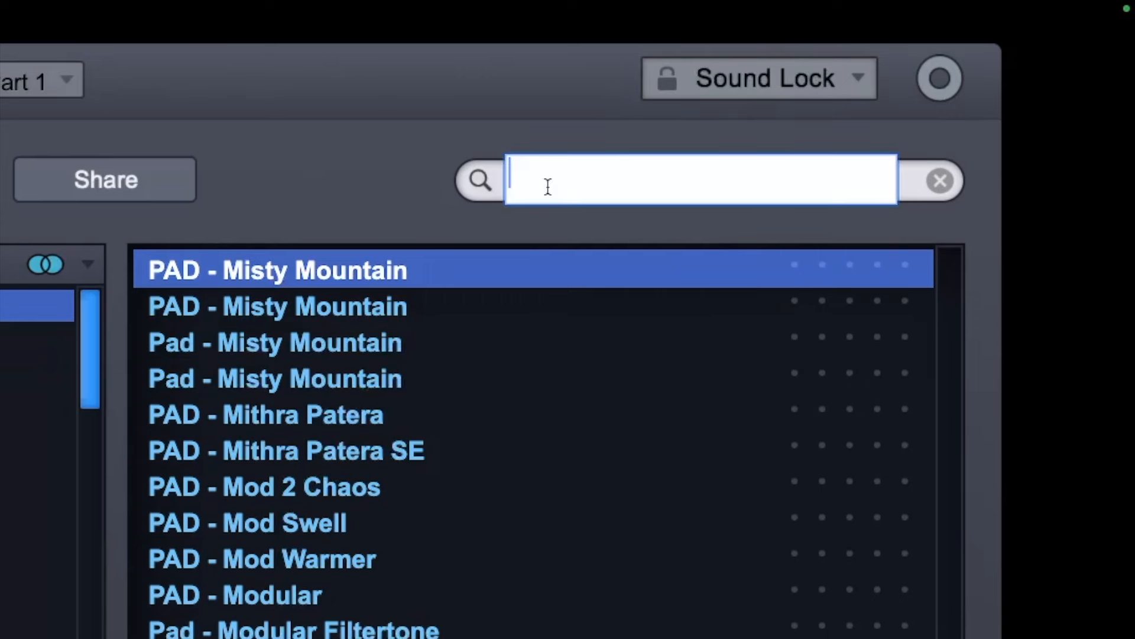
# - Search 'voxpad mellow', load Voxpad Mellow Velo Ohs, and empty the search box
pyautogui.write('voxpad')
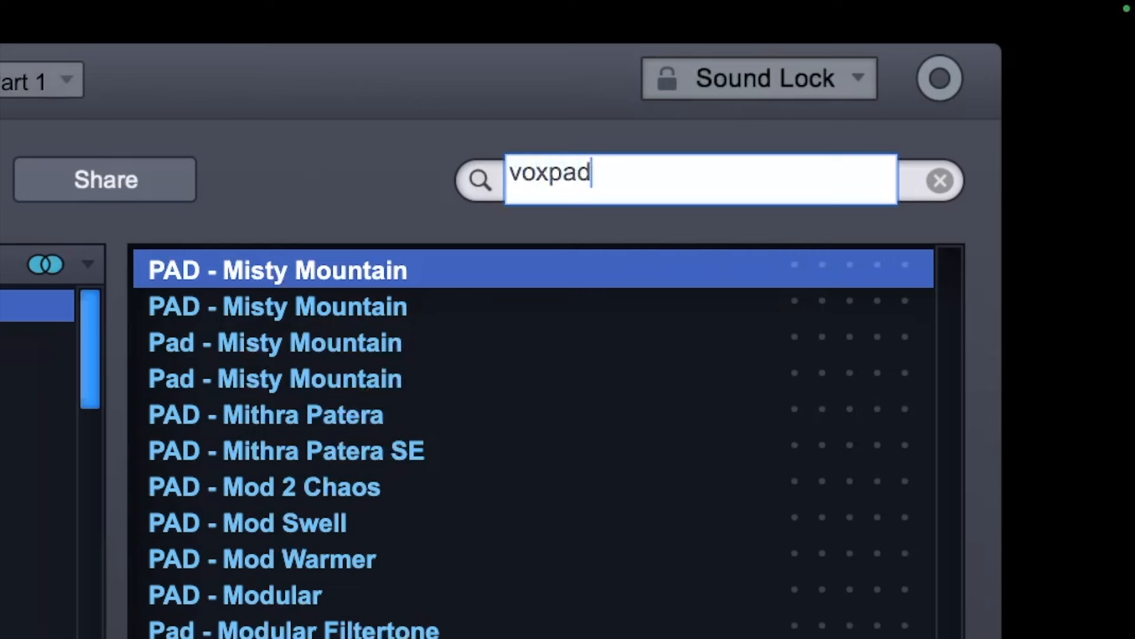
pyautogui.write('mellow')
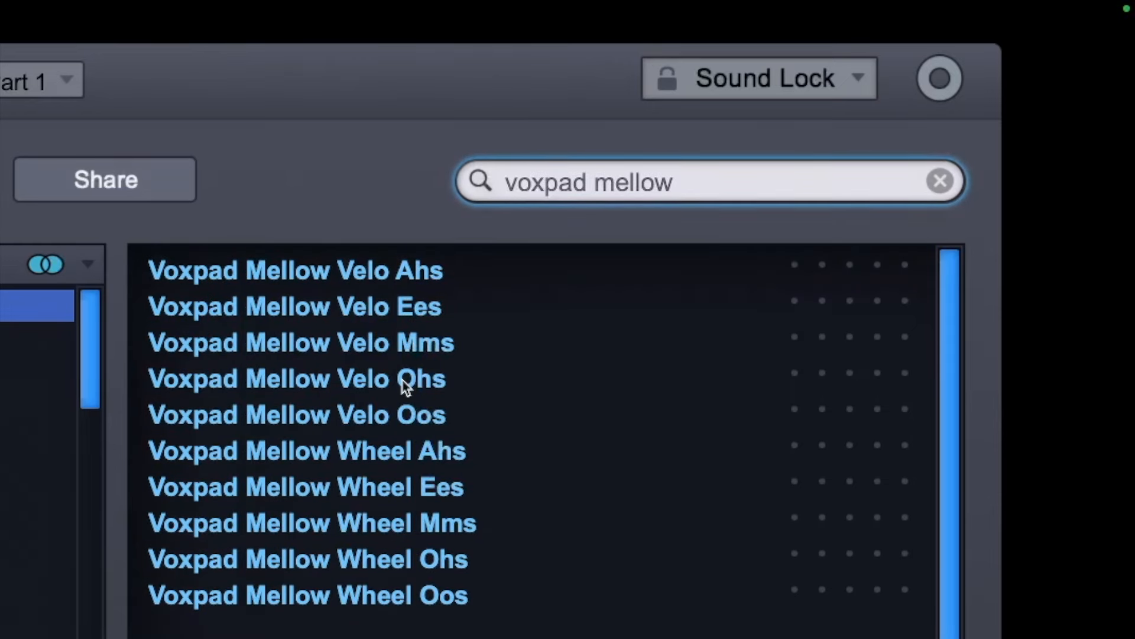
pyautogui.click(296, 378)
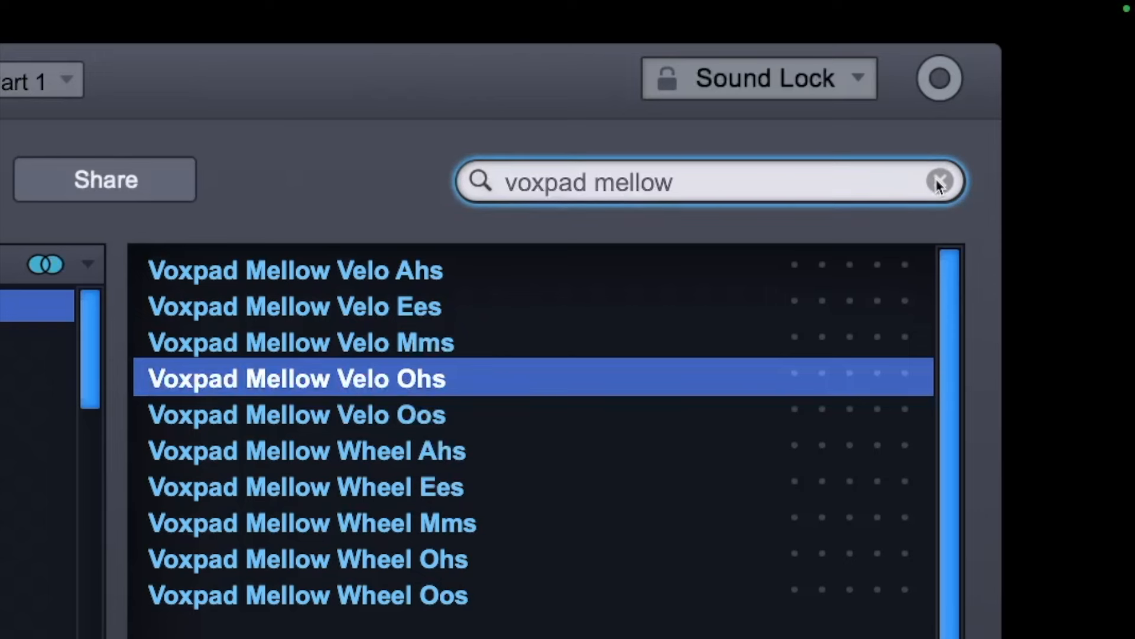
pyautogui.click(941, 181)
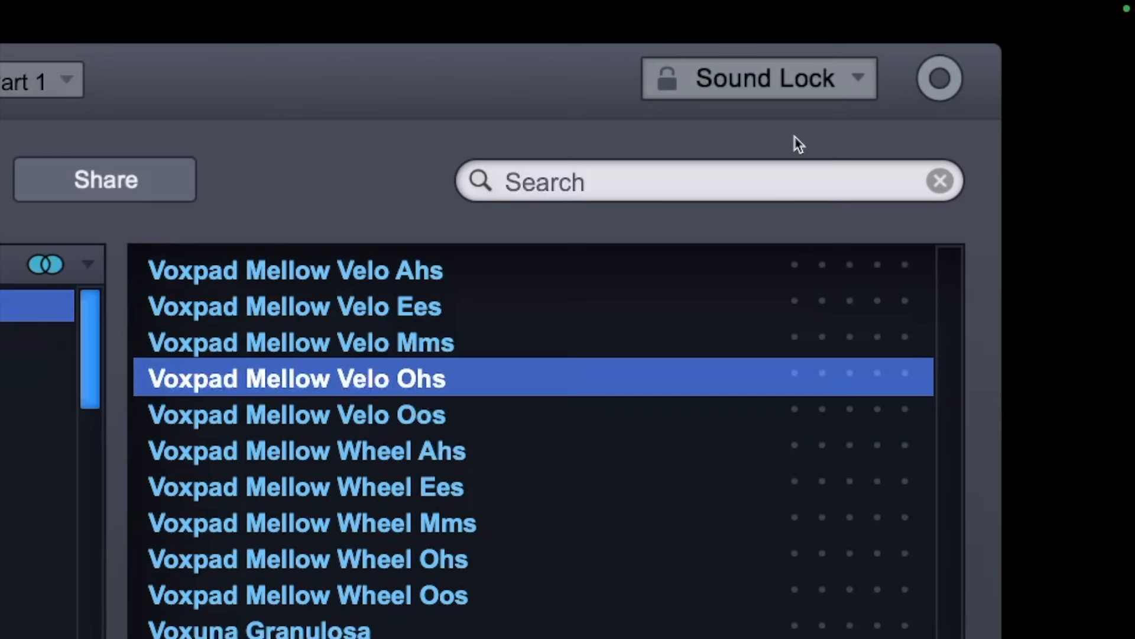
# - Search 'misty mountain', reload PAD - Misty Mountain, and reset the search box for a new query
pyautogui.write('m')
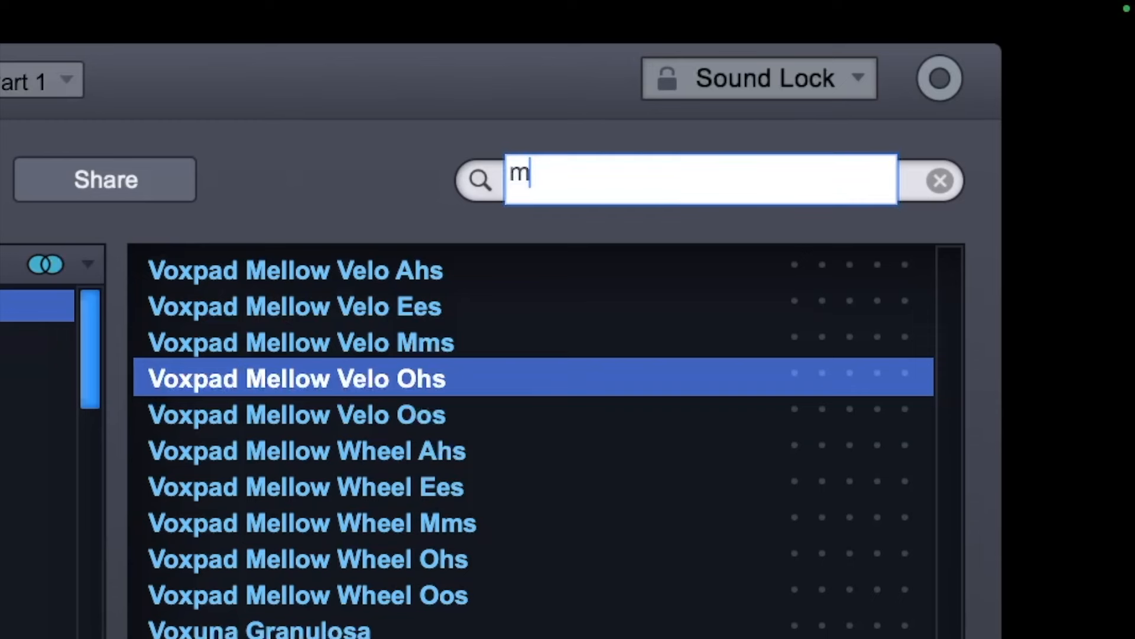
pyautogui.write('isty')
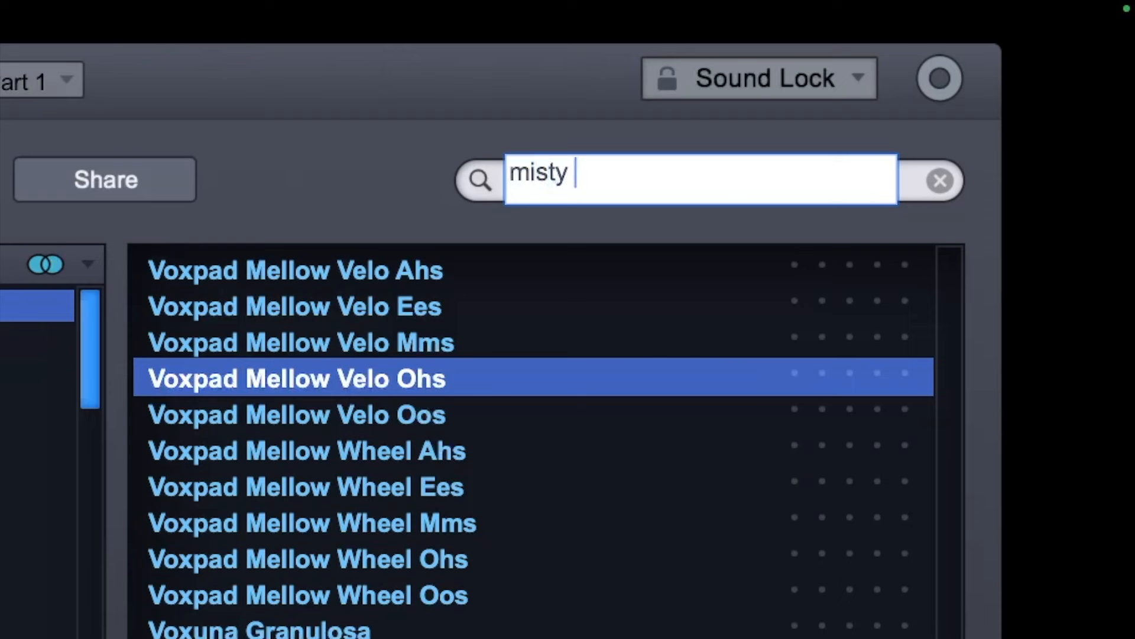
pyautogui.write('mountain')
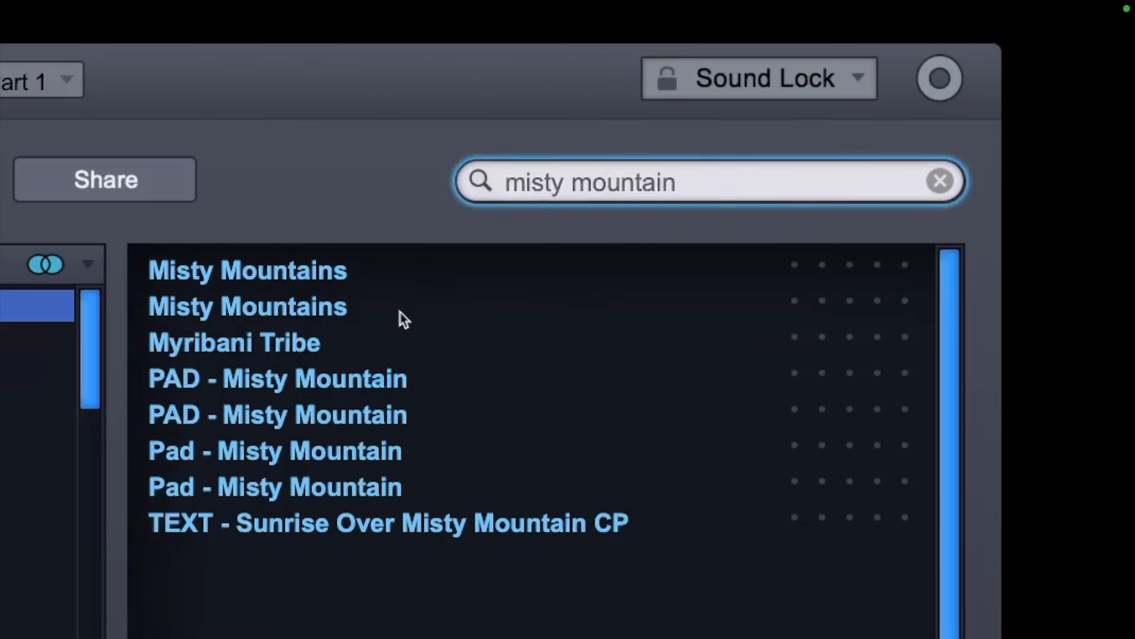
pyautogui.click(277, 377)
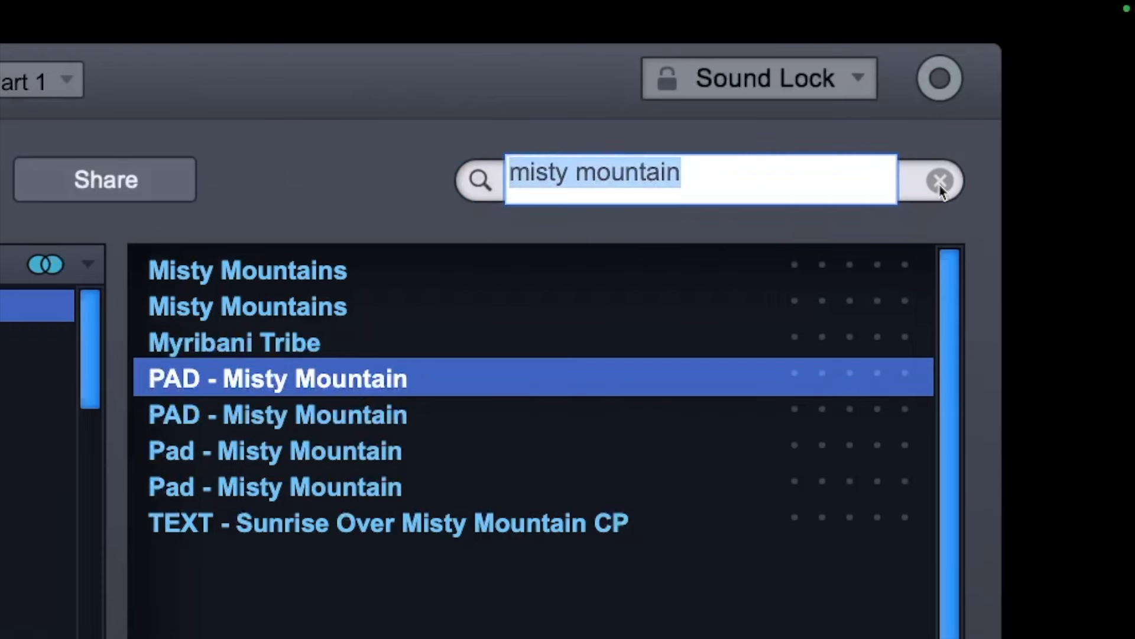
pyautogui.click(940, 180)
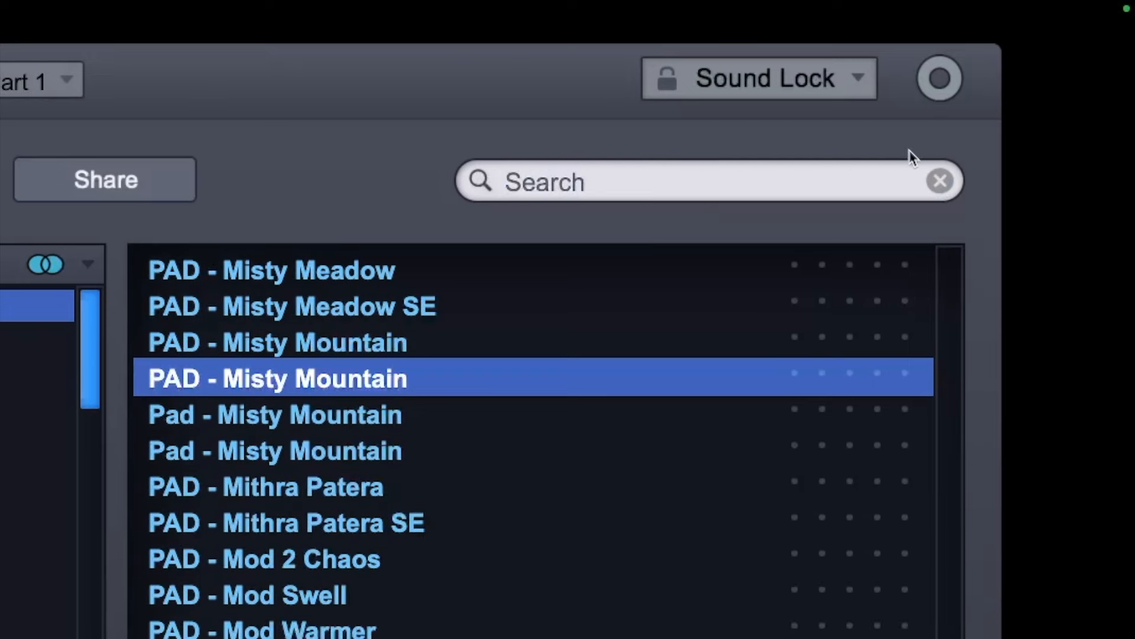
pyautogui.click(688, 181)
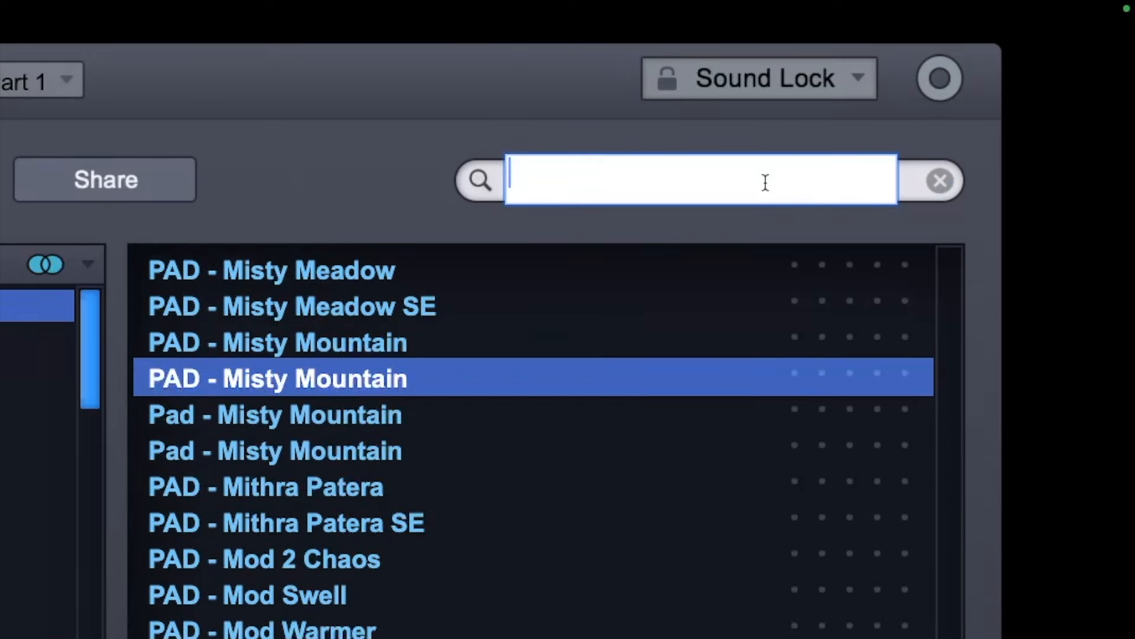
# - Search 'voxpad mellow' again and load Voxpad Mellow Velo Ohs
pyautogui.write('vox mellow')
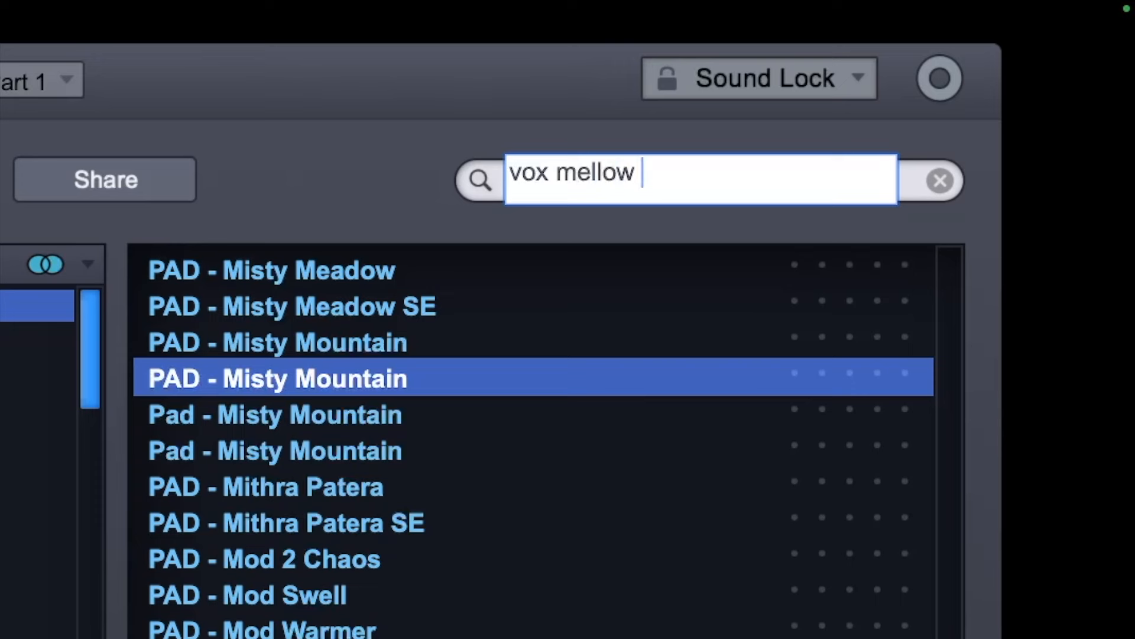
pyautogui.write('vekox')
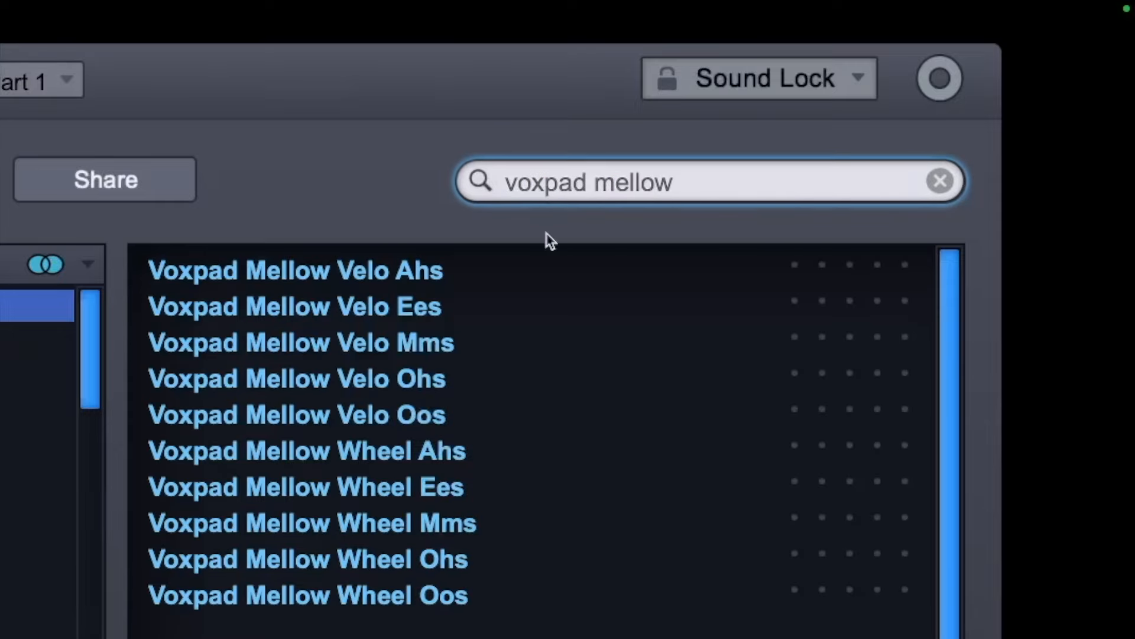
pyautogui.click(296, 378)
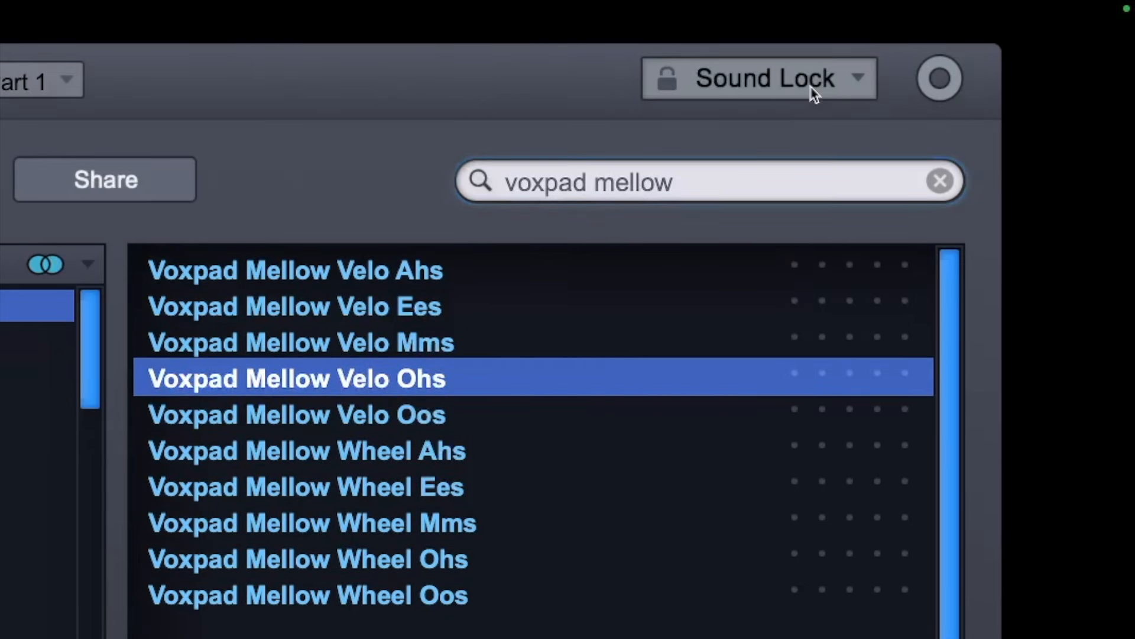
# - Show the Sound Lock list of lockable settings such as Arpeggiator and Effects
pyautogui.click(758, 78)
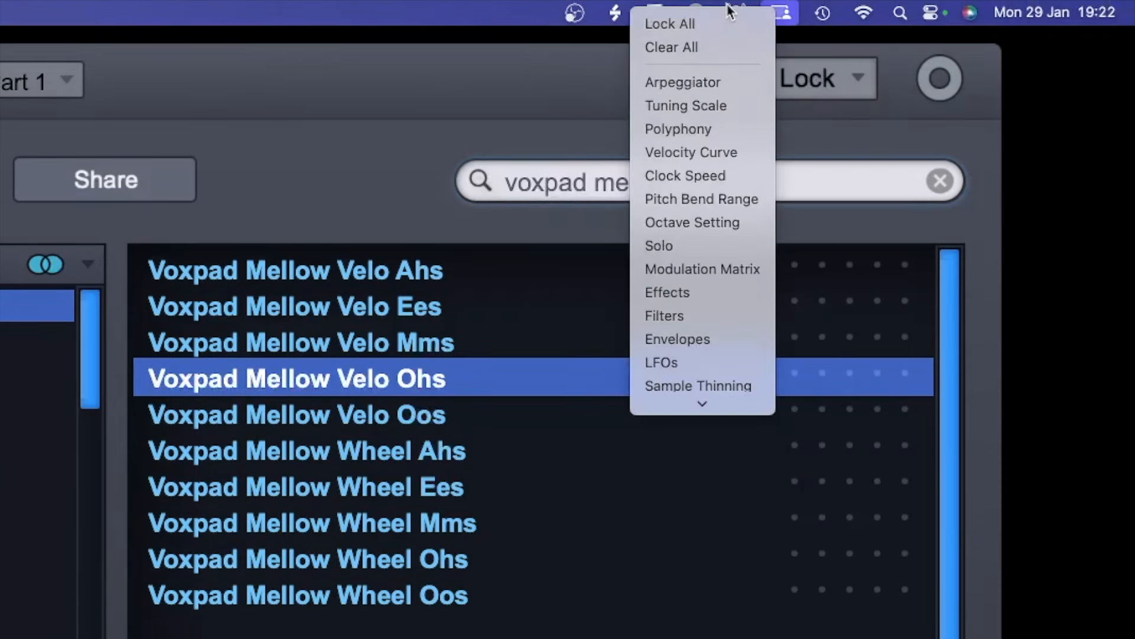
pyautogui.moveTo(702, 268)
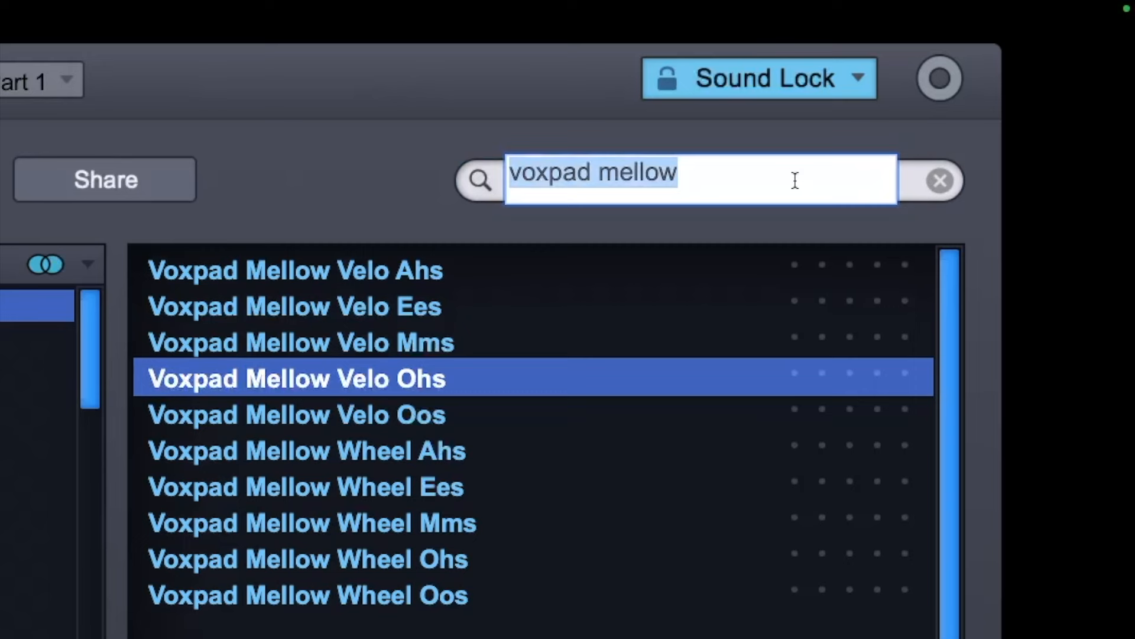
# - Load PAD - Misty Mountain with Sound Lock on, then switch Sound Lock off
pyautogui.write('misty m')
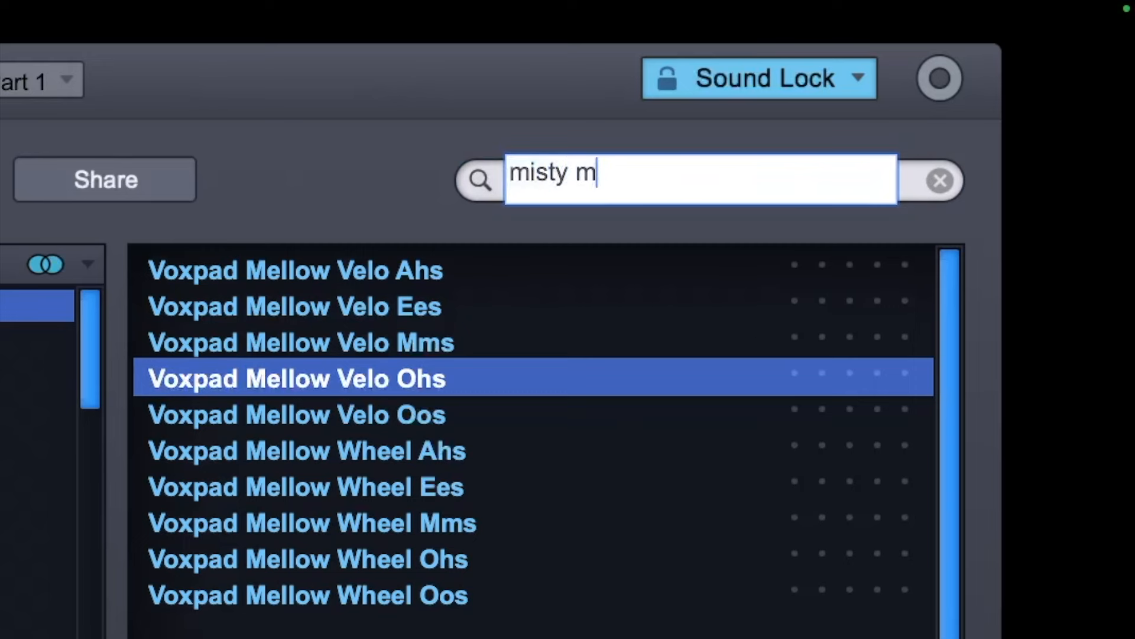
pyautogui.write('ountain')
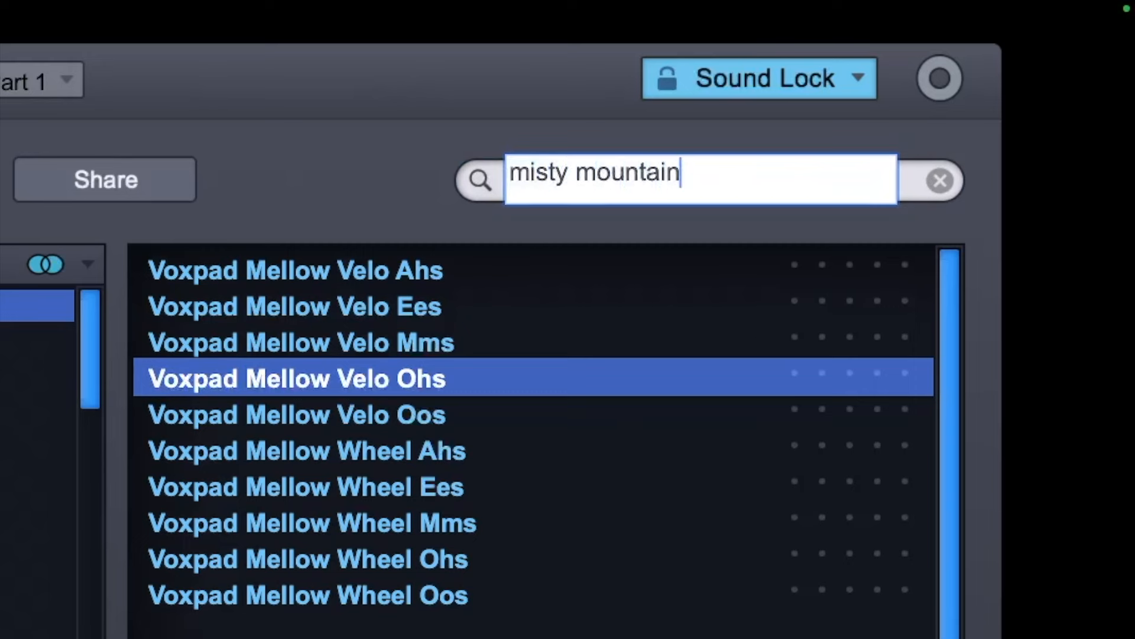
pyautogui.press('Return')
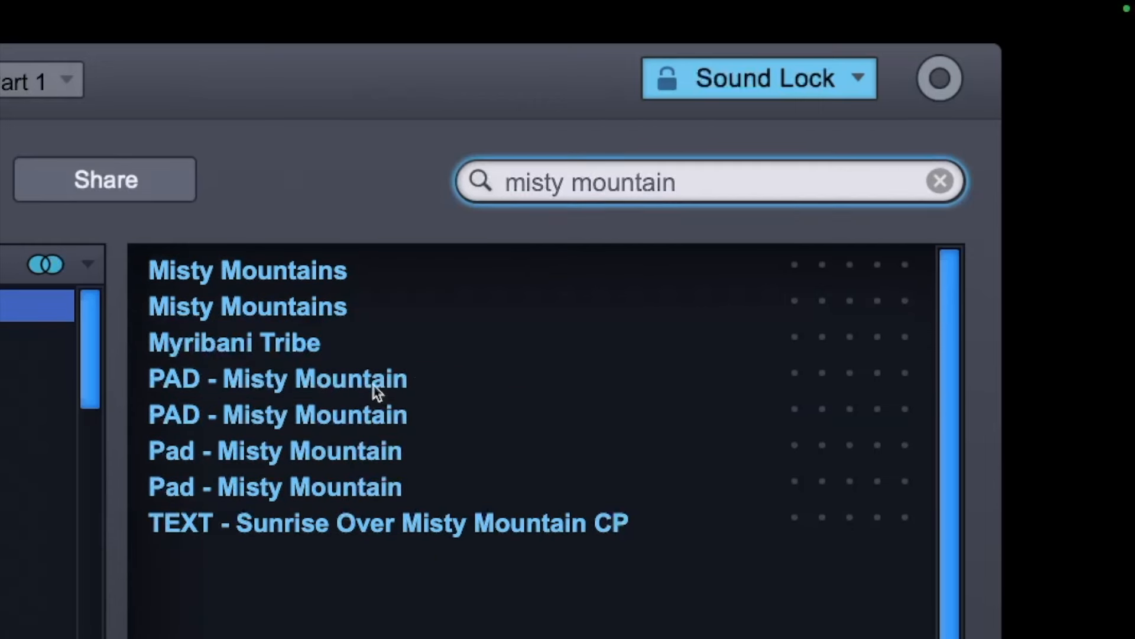
pyautogui.click(277, 379)
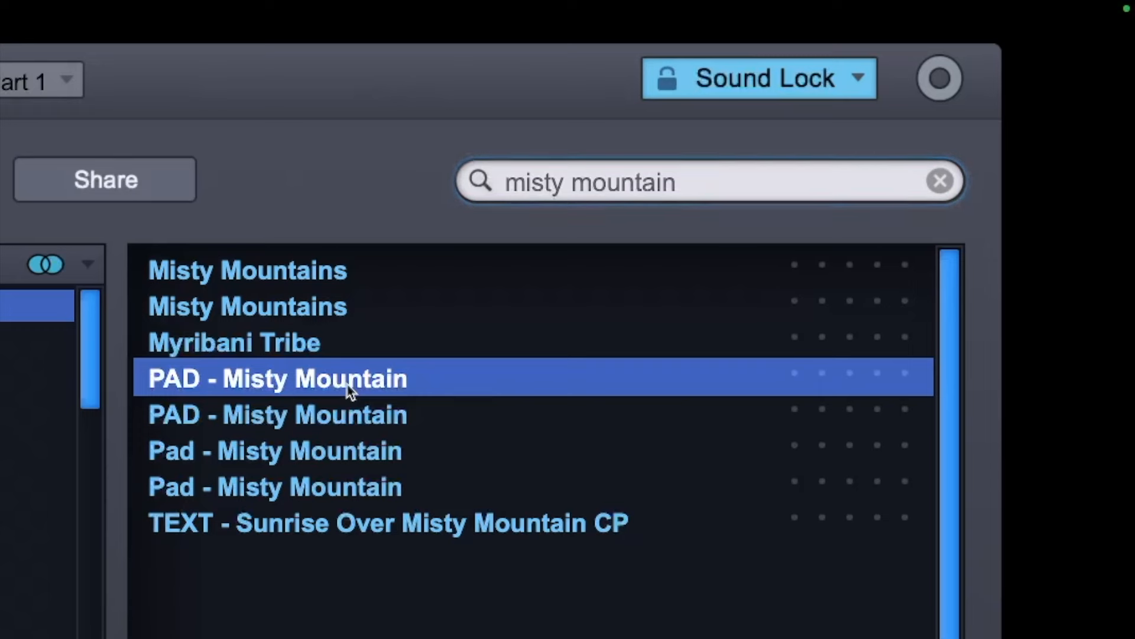
pyautogui.click(857, 78)
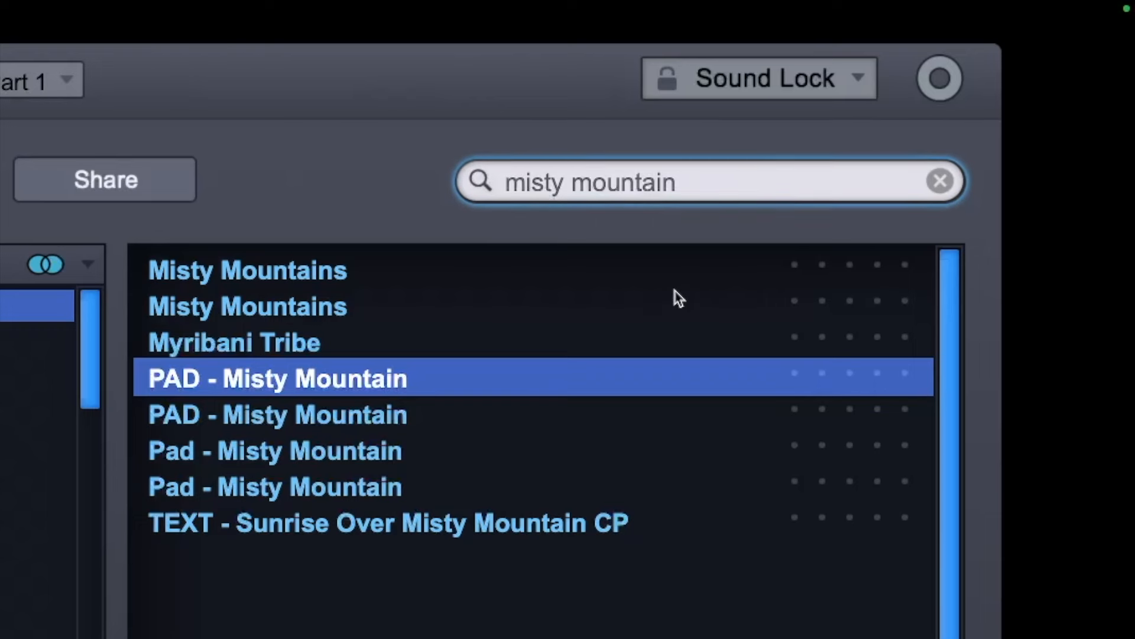
pyautogui.moveTo(505, 426)
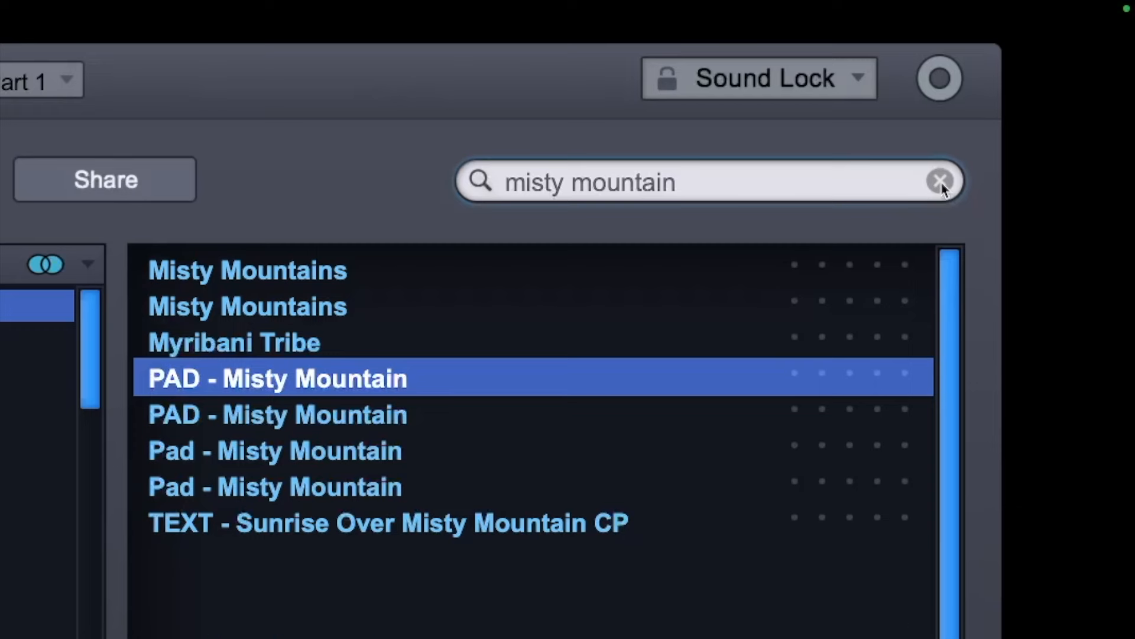
# - Restore the full patch list, audition Circus Nightmare, and load Science Class
pyautogui.click(940, 181)
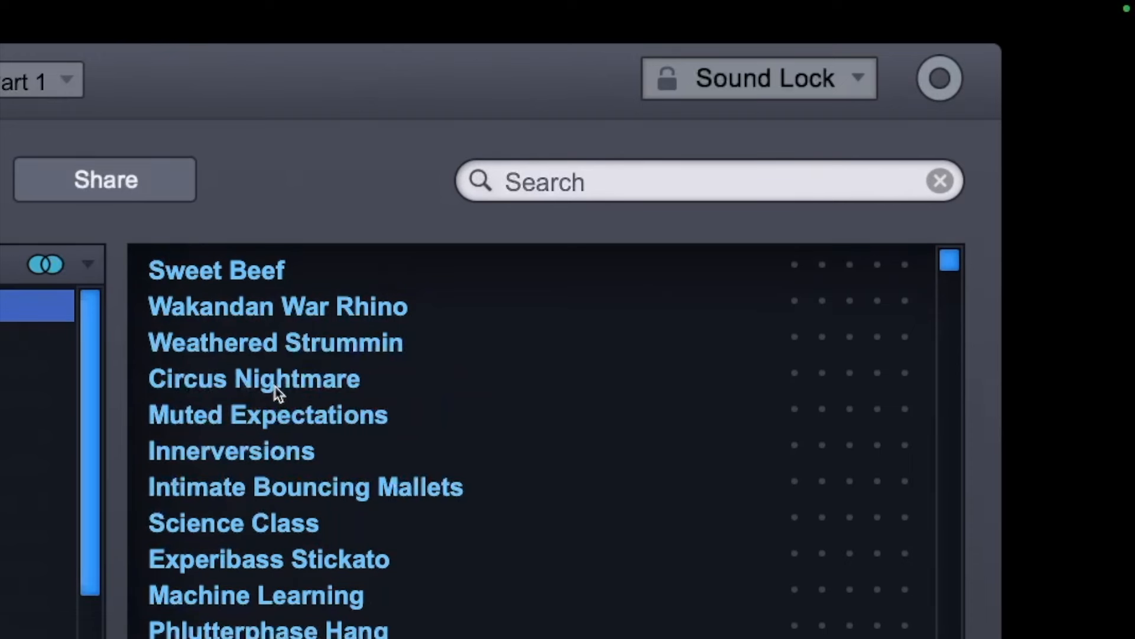
pyautogui.click(254, 378)
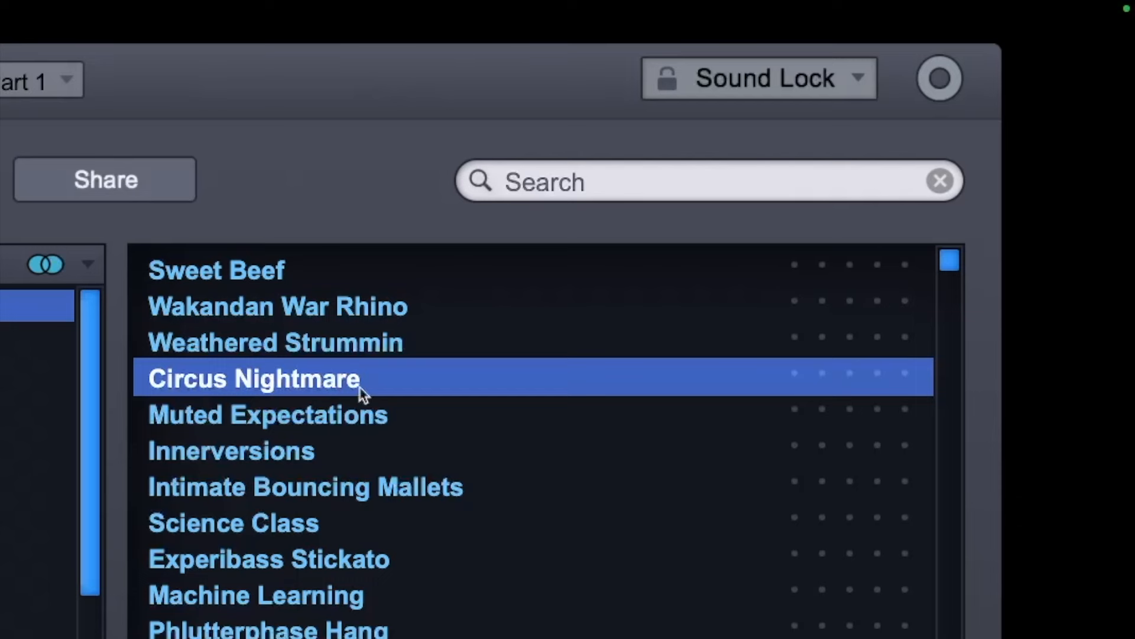
pyautogui.click(233, 523)
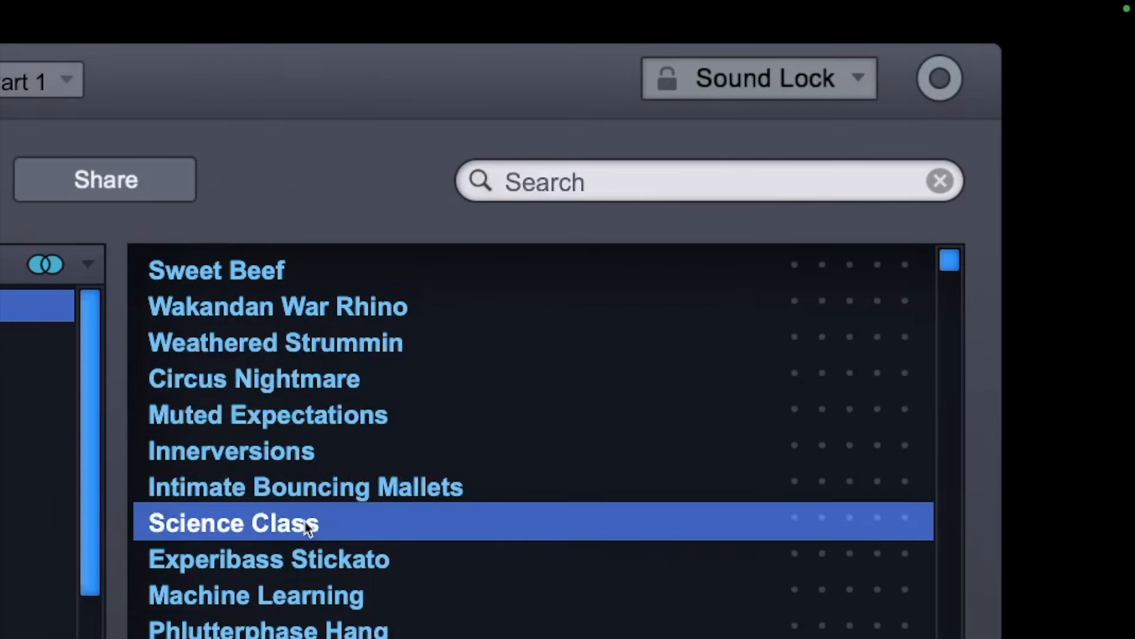
pyautogui.moveTo(757, 101)
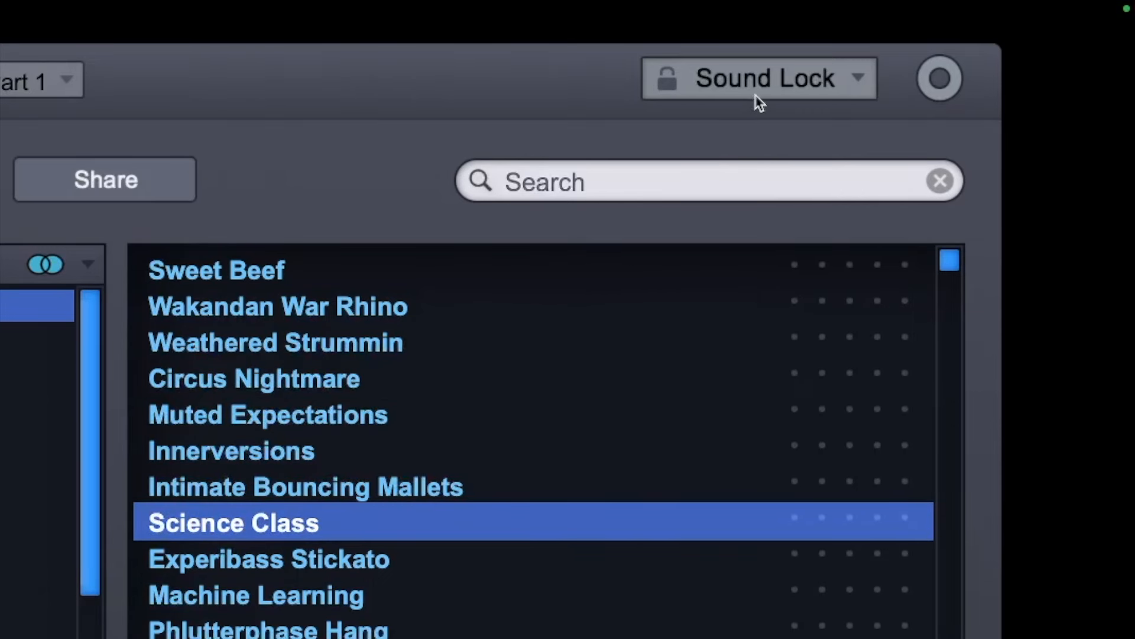
# - Adjust Sound Lock, audition Divide and Conquer, and load Voxpad Dark Wheel Ohs
pyautogui.click(757, 78)
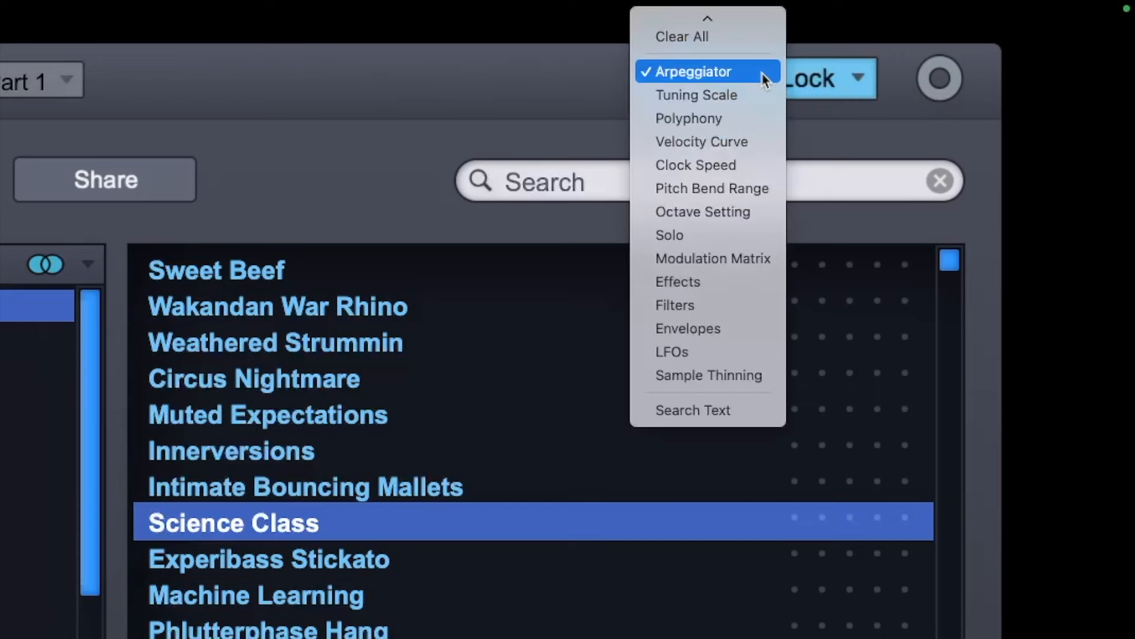
pyautogui.moveTo(723, 259)
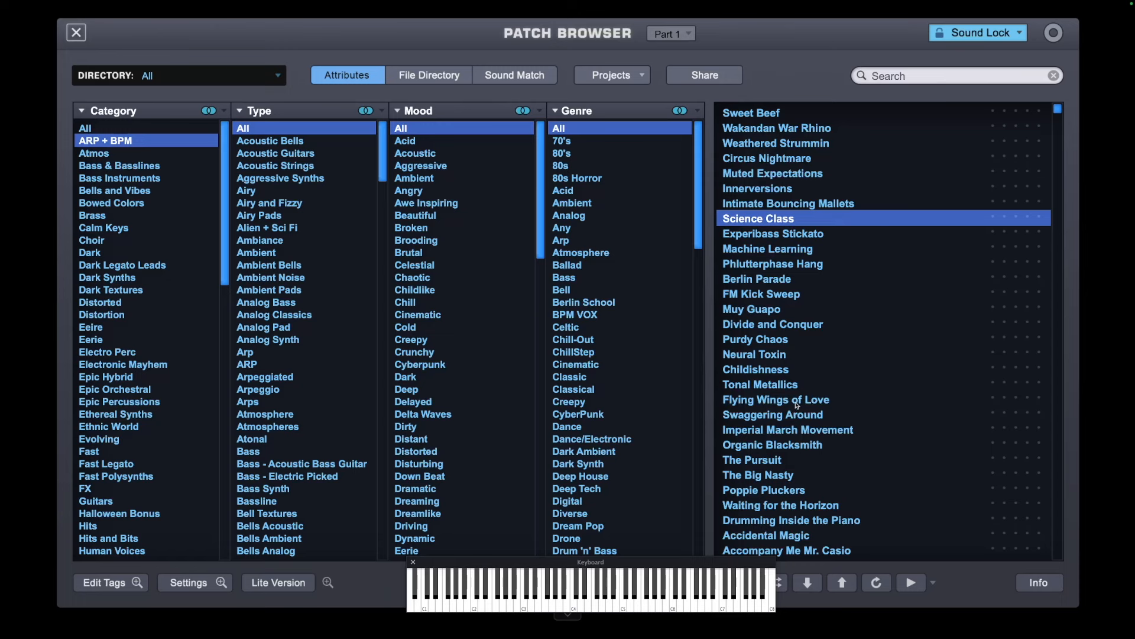
pyautogui.click(775, 399)
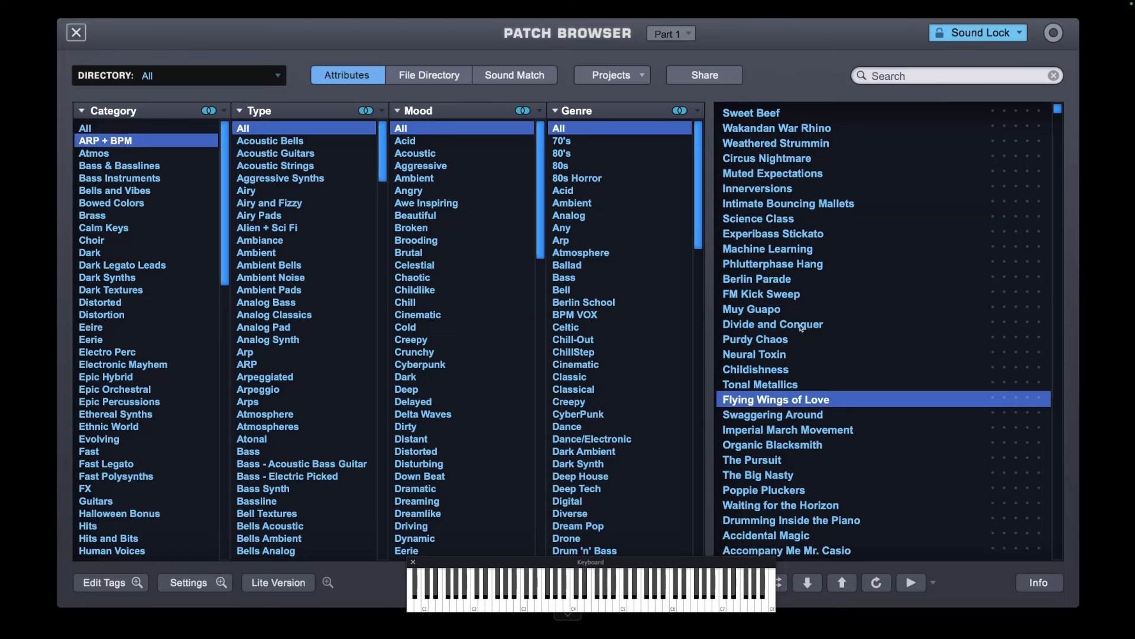
pyautogui.click(773, 323)
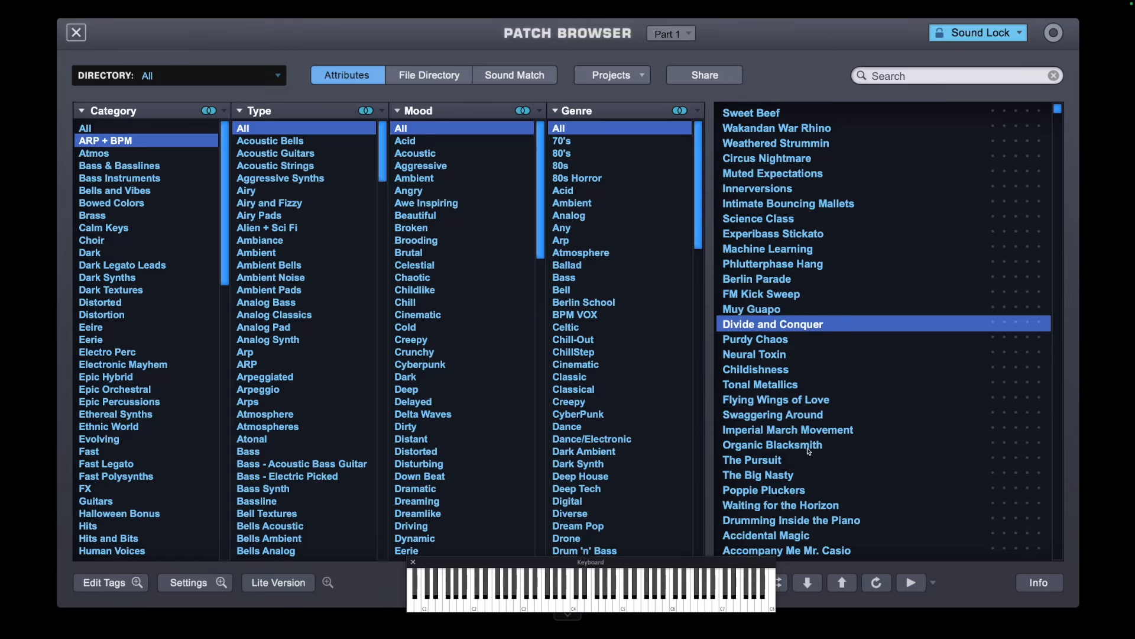
pyautogui.click(765, 536)
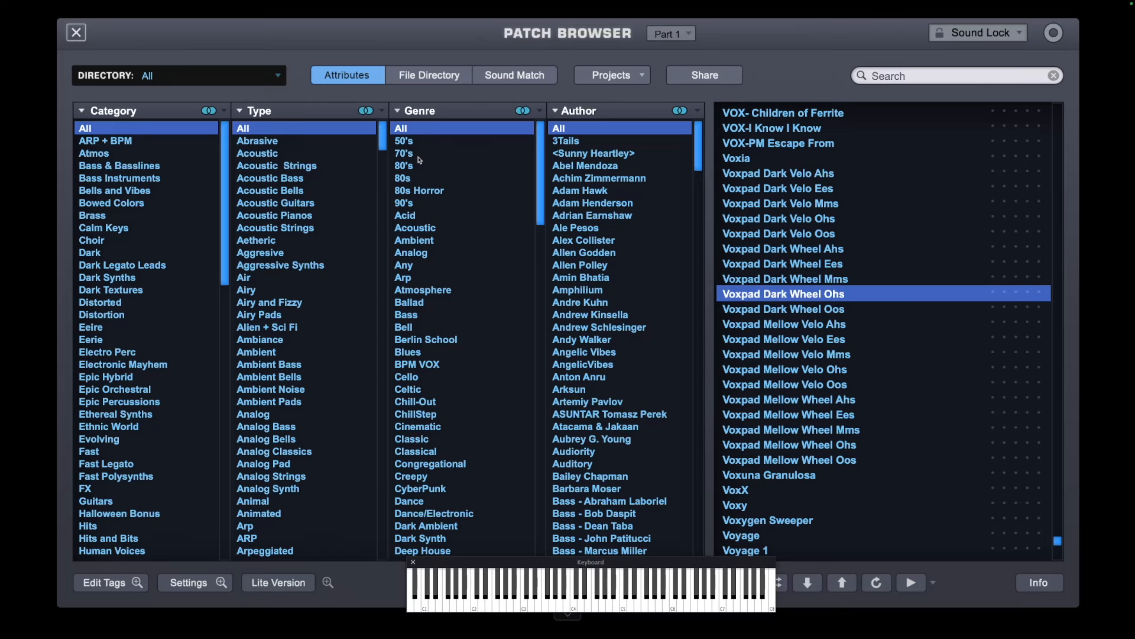
# - Run Sound Match to list patches similar to Voxpad Dark Wheel Ohs
pyautogui.click(613, 594)
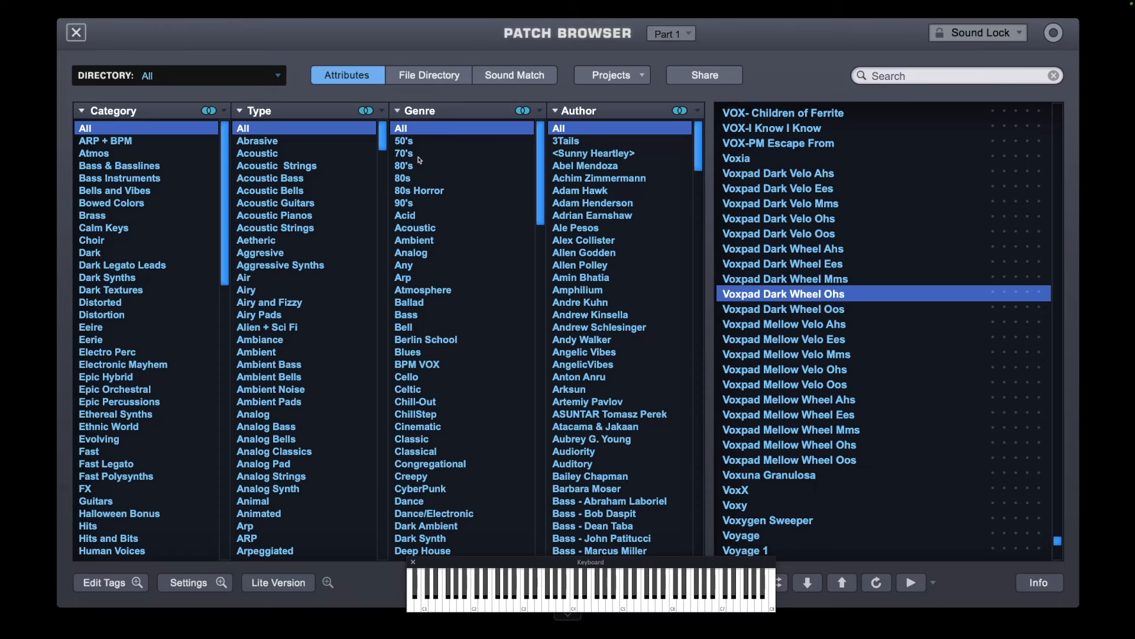
pyautogui.moveTo(534, 80)
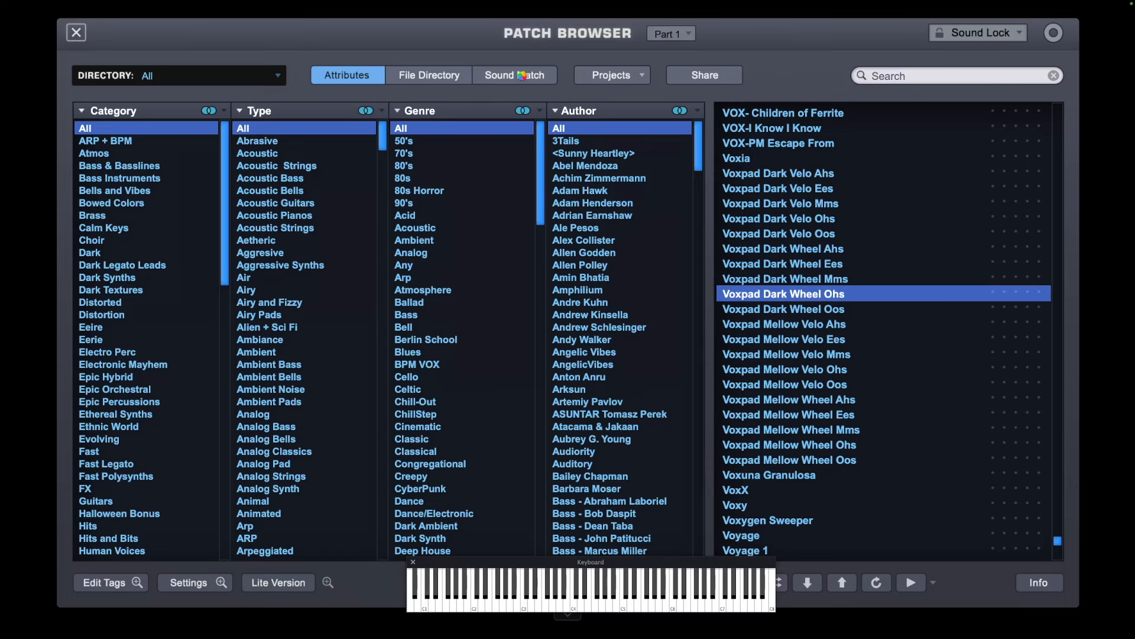
pyautogui.click(514, 74)
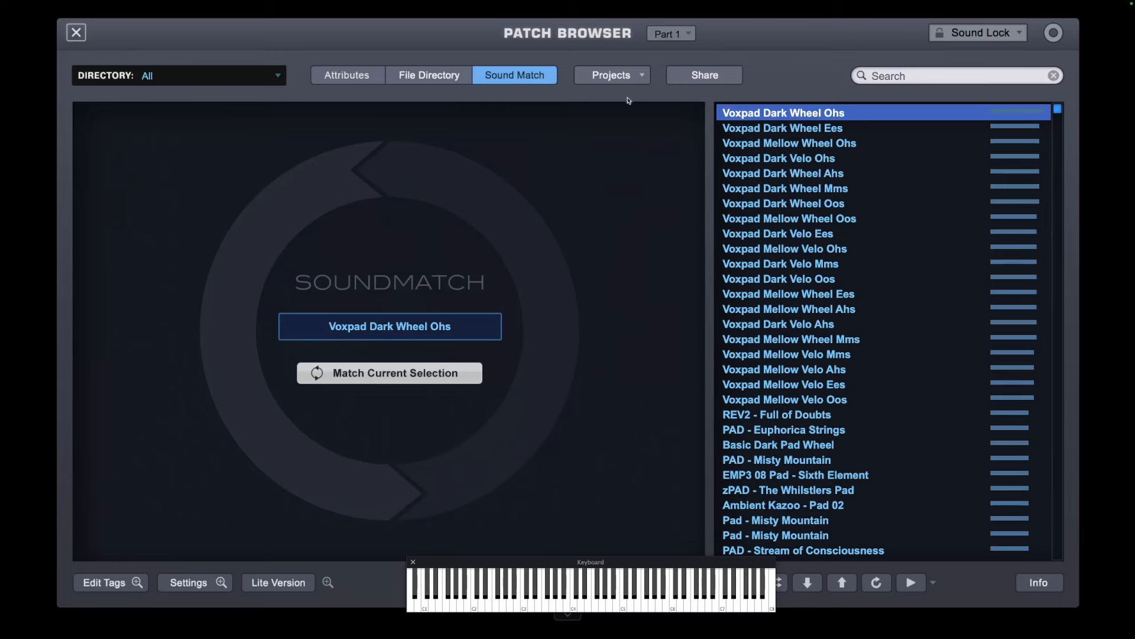
pyautogui.scroll(-3)
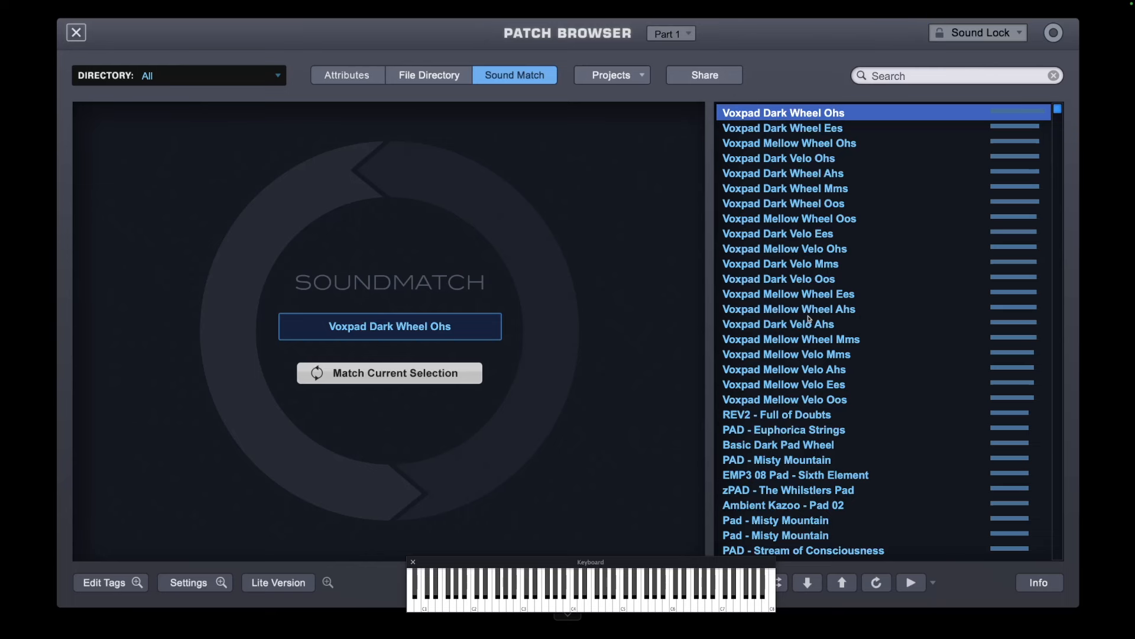
pyautogui.moveTo(1025, 161)
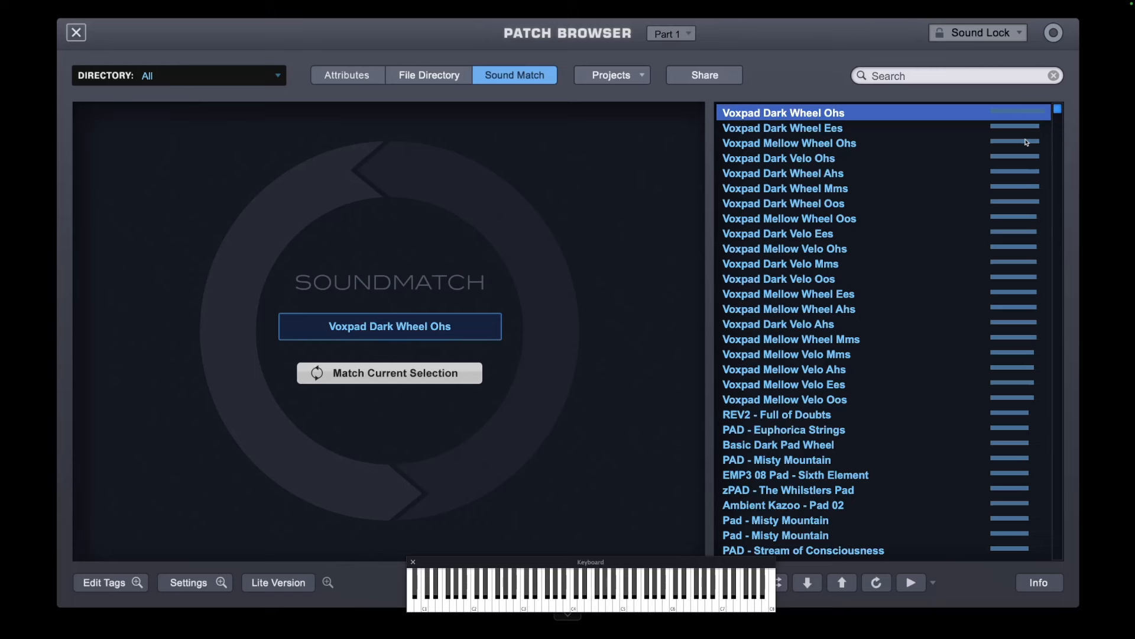
pyautogui.moveTo(1023, 168)
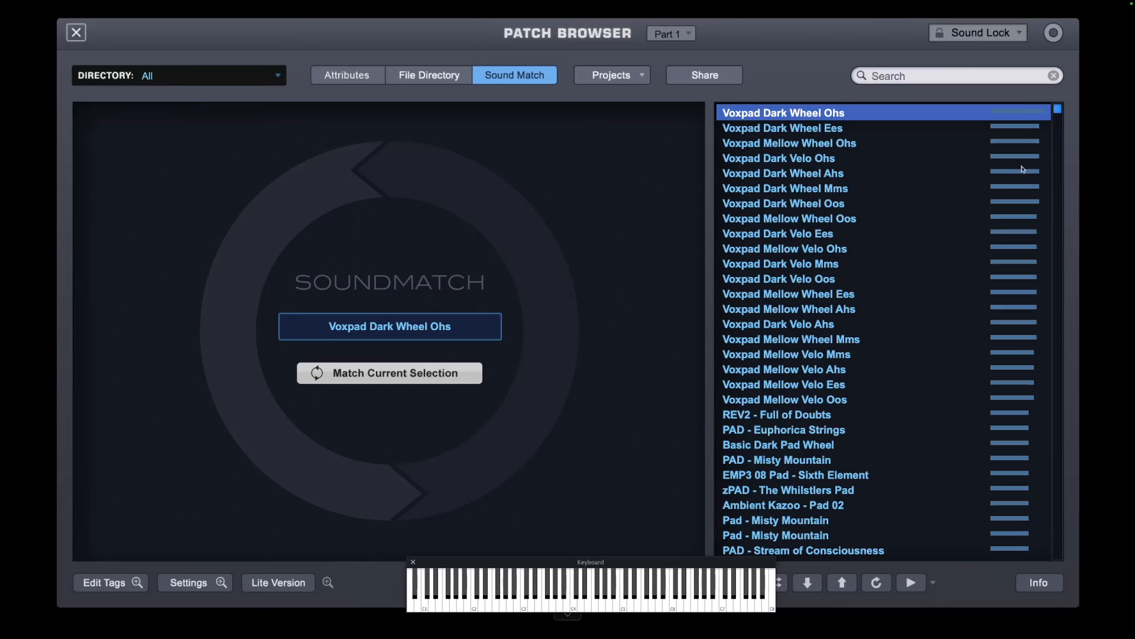
pyautogui.moveTo(1014, 406)
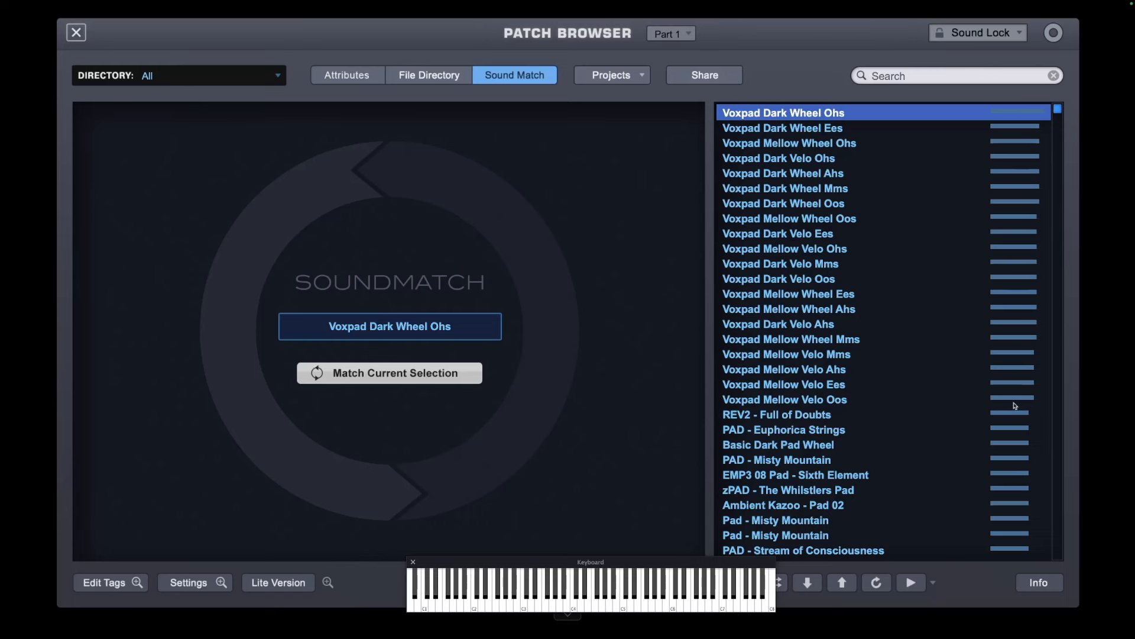
pyautogui.moveTo(1015, 413)
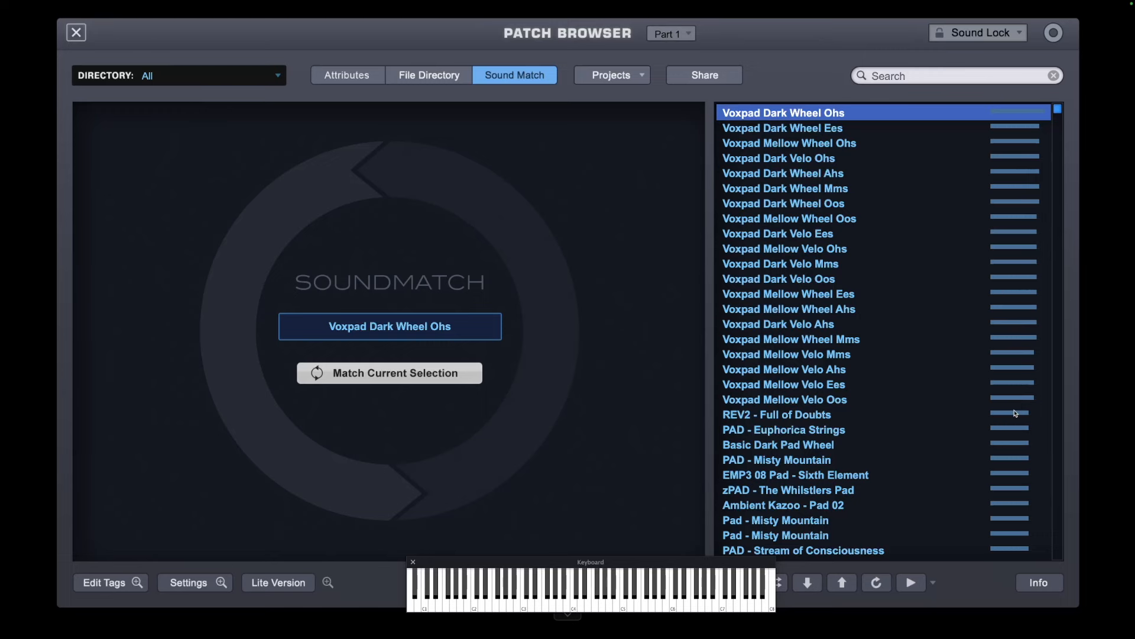
pyautogui.scroll(-3)
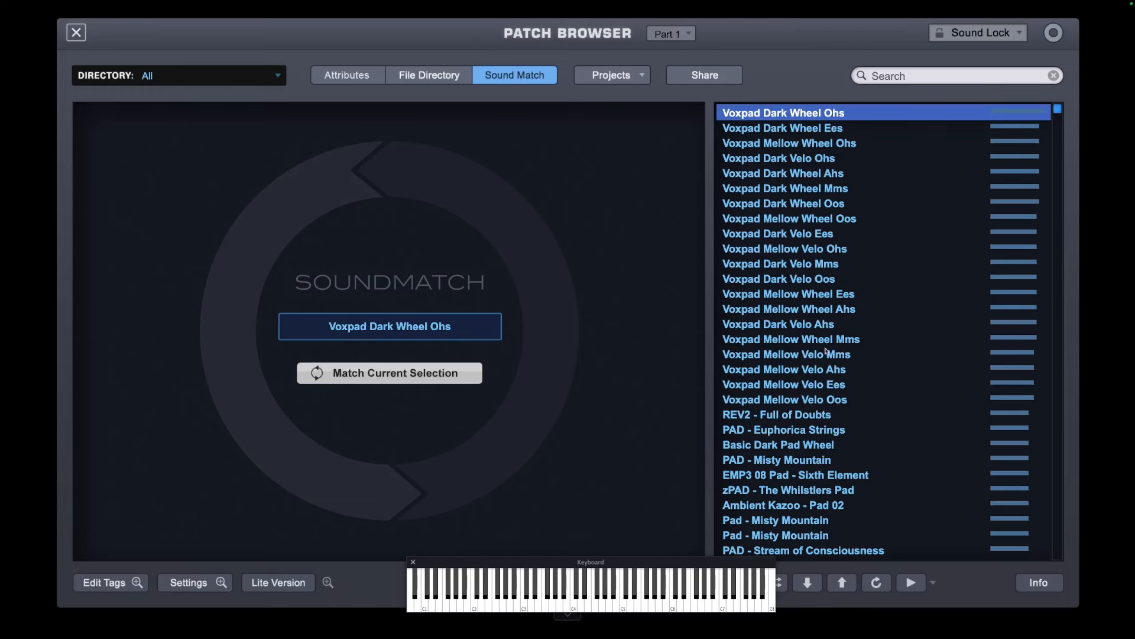
pyautogui.moveTo(810, 475)
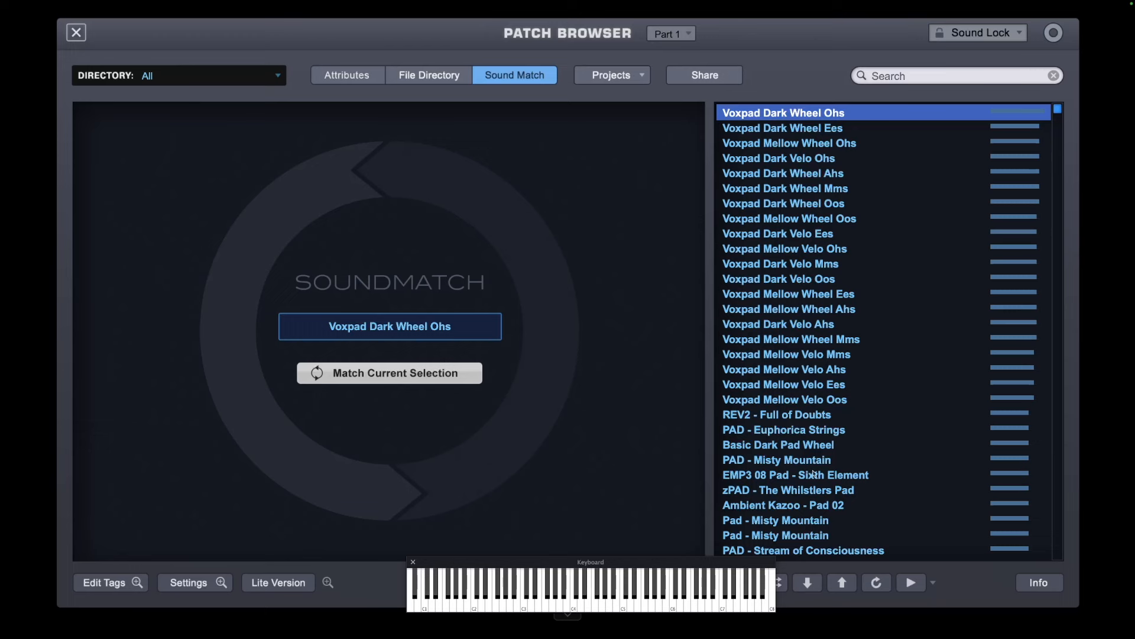
pyautogui.scroll(-3)
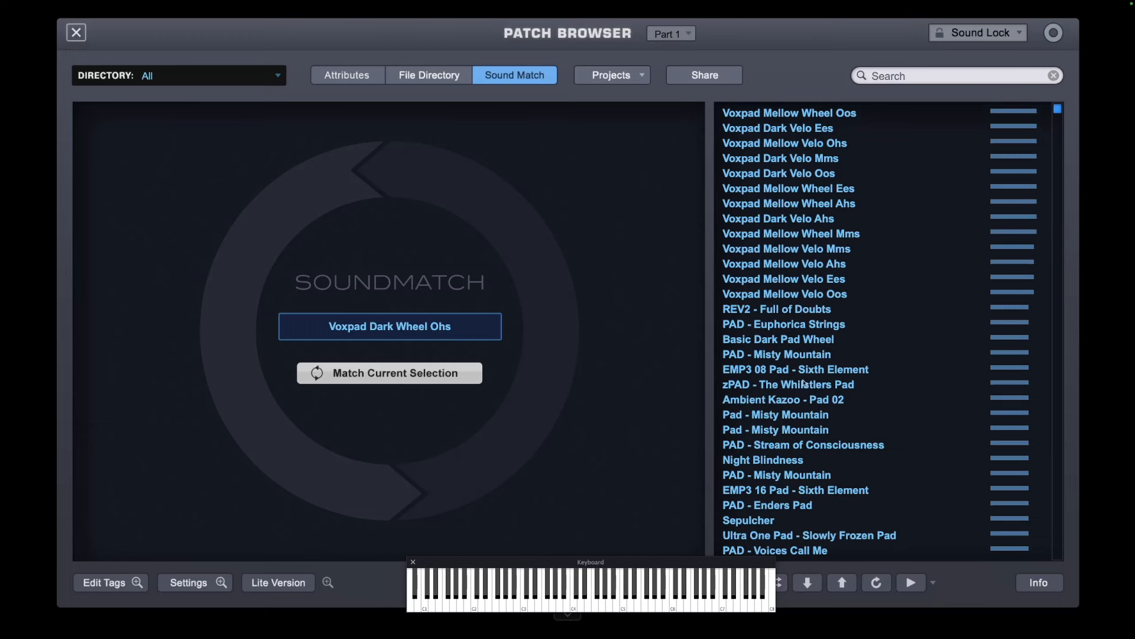
pyautogui.moveTo(806, 331)
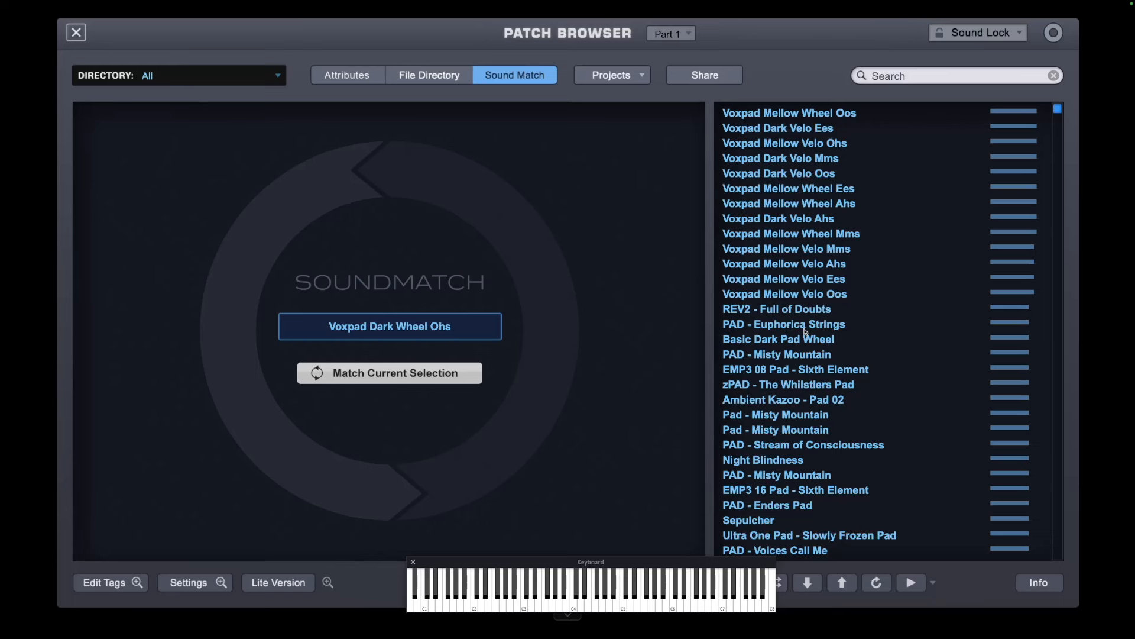
# - Audition PAD - Euphorica Strings and Voxpad Mellow Wheel Ohs from the Sound Match results
pyautogui.click(525, 594)
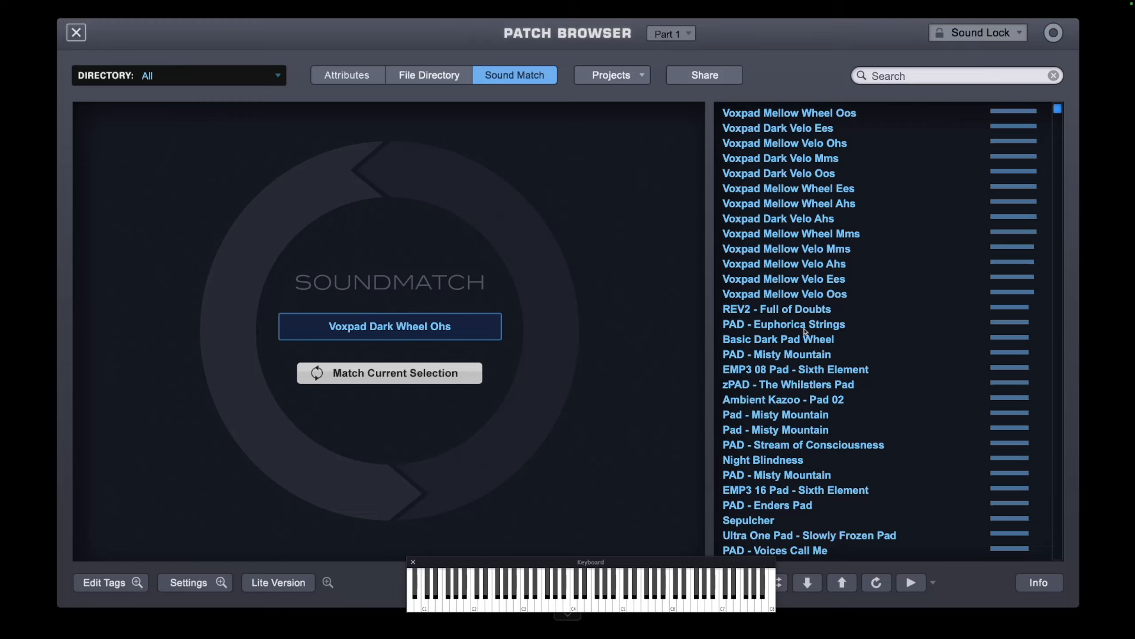
pyautogui.click(784, 323)
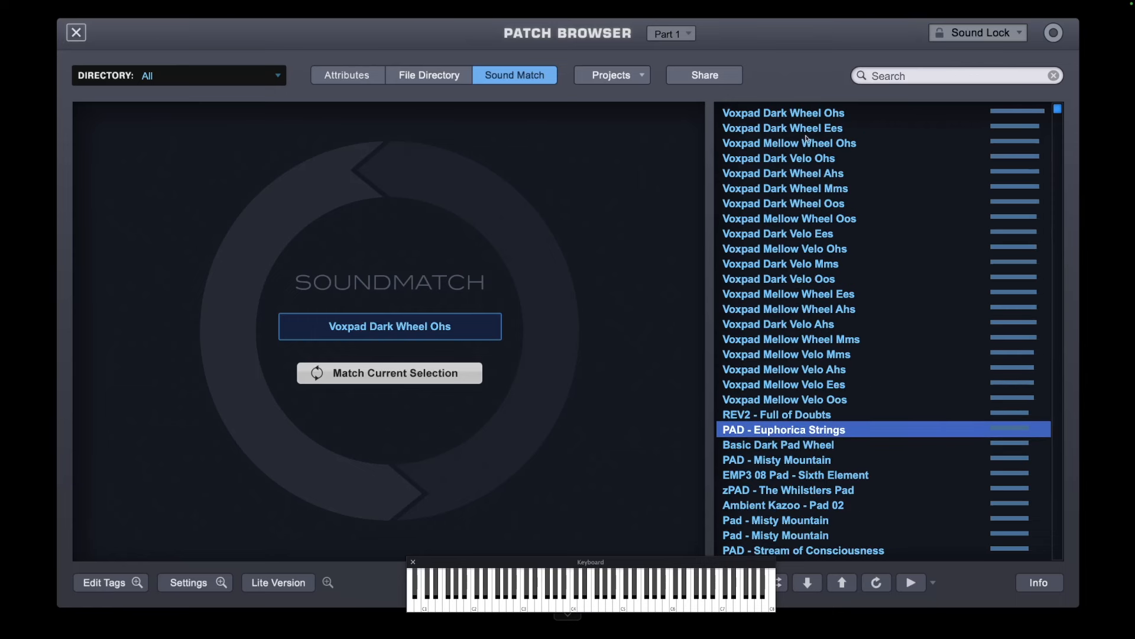
pyautogui.click(788, 142)
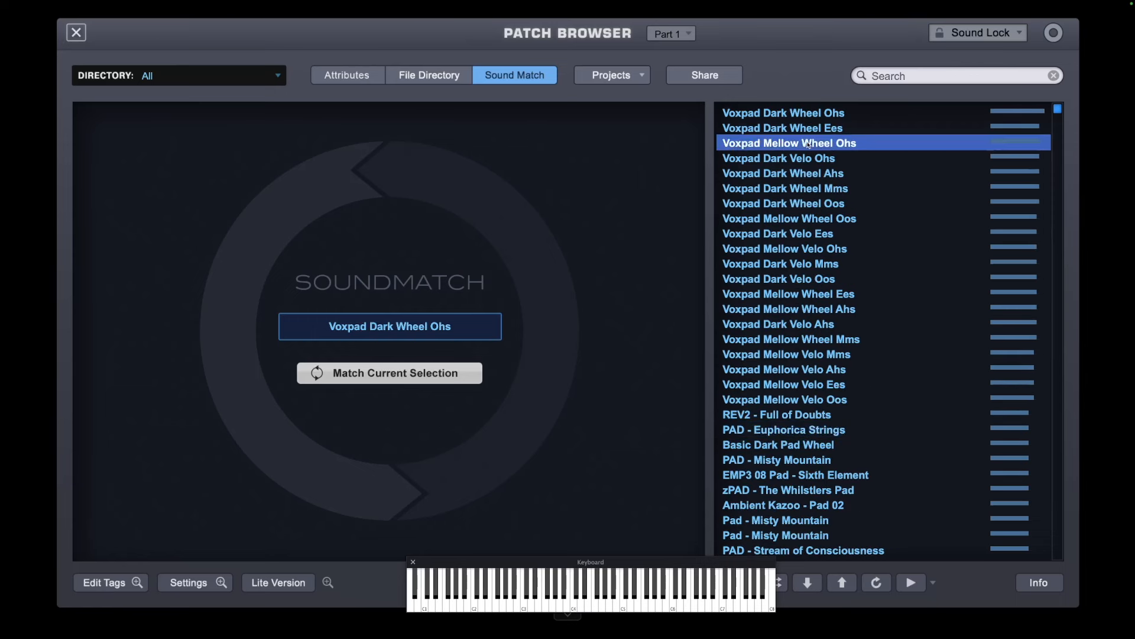
pyautogui.moveTo(877, 101)
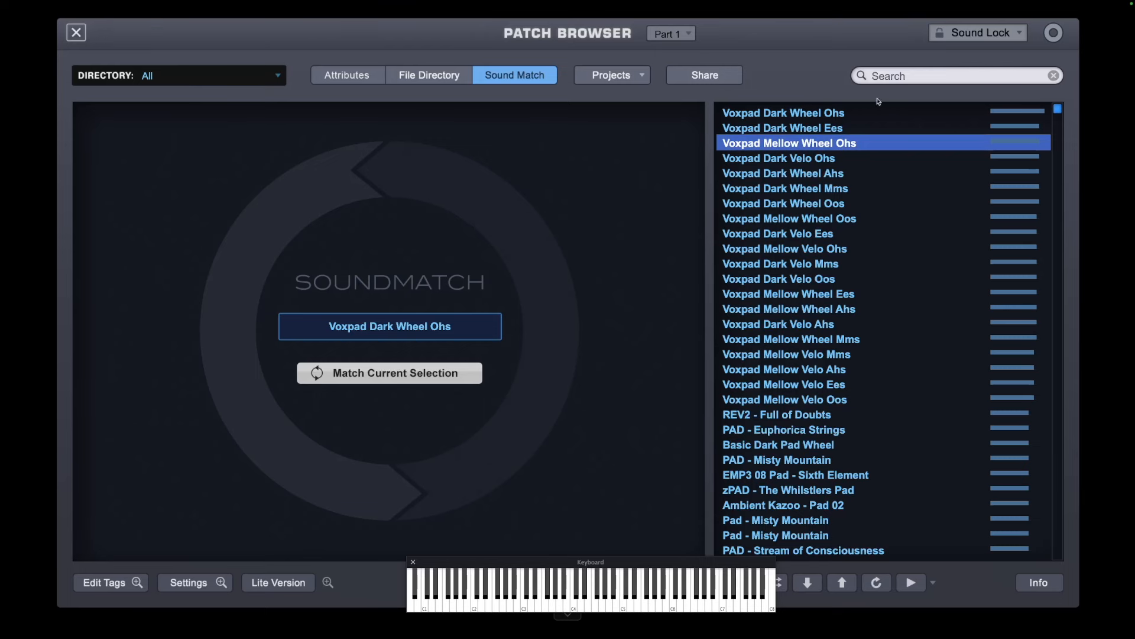
pyautogui.click(782, 112)
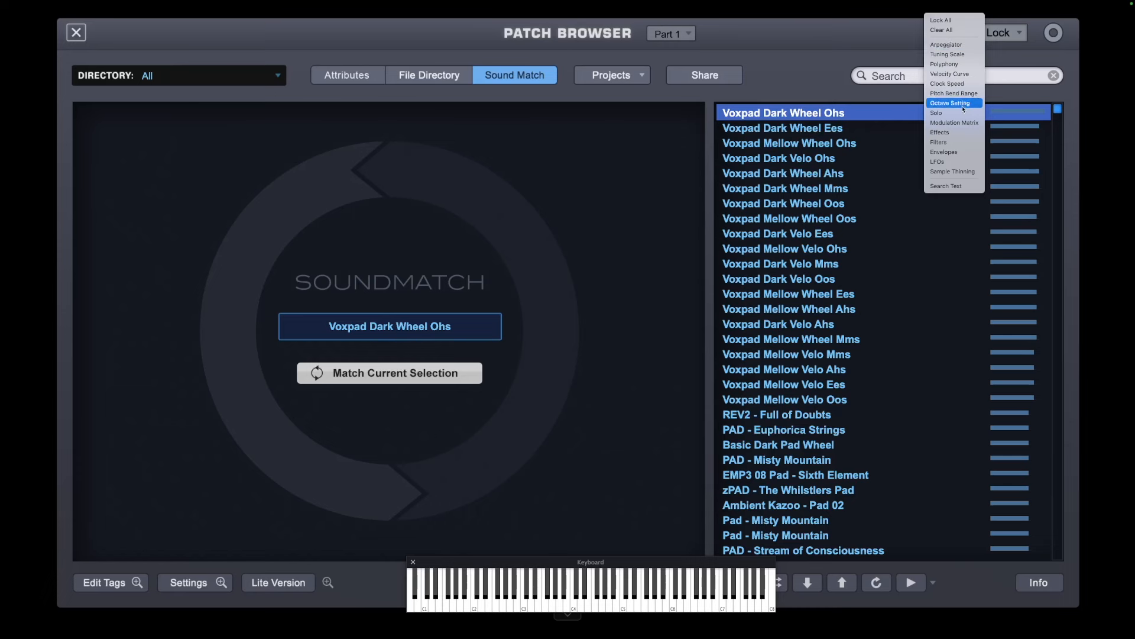
pyautogui.moveTo(958, 142)
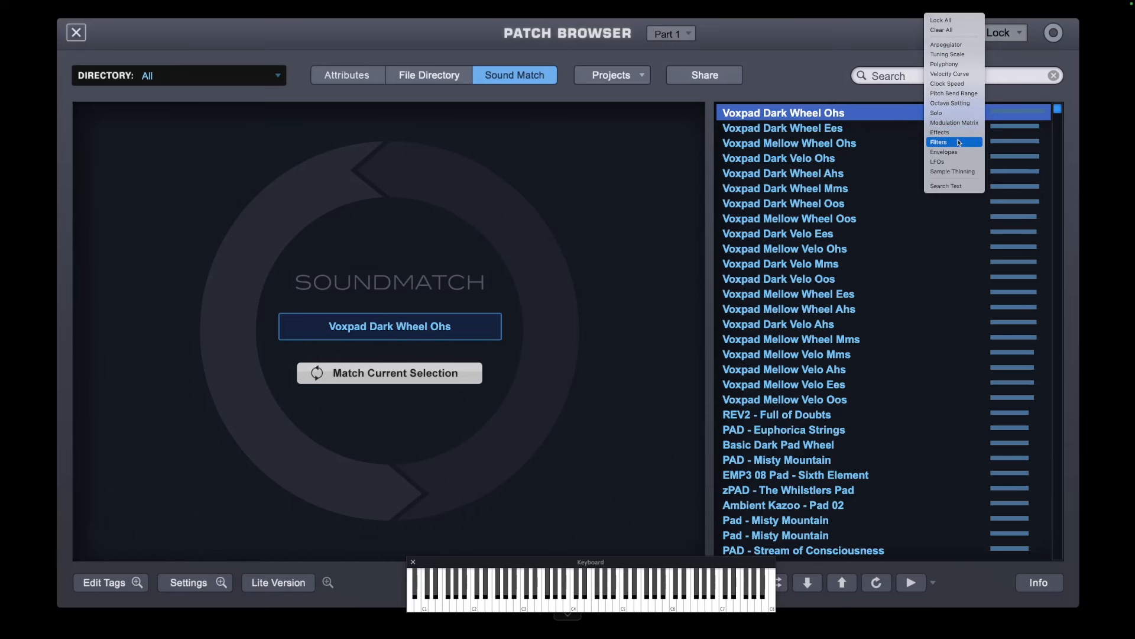
# - Lock Filters, load PAD - Euphorica Strings with filters kept, then switch Sound Lock off
pyautogui.click(939, 141)
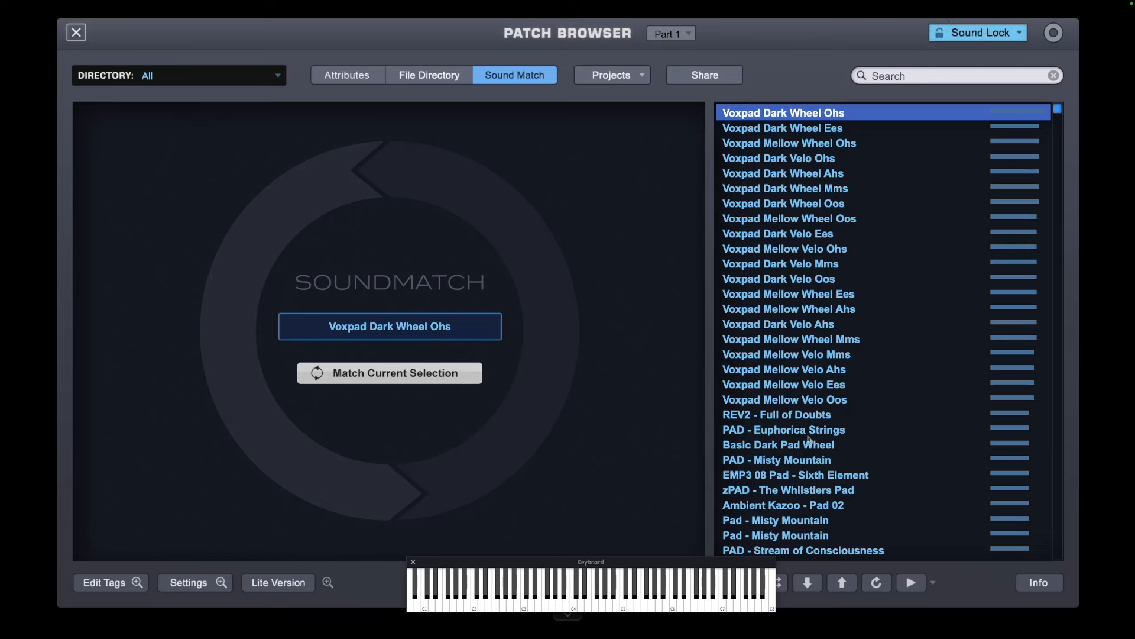
pyautogui.click(783, 430)
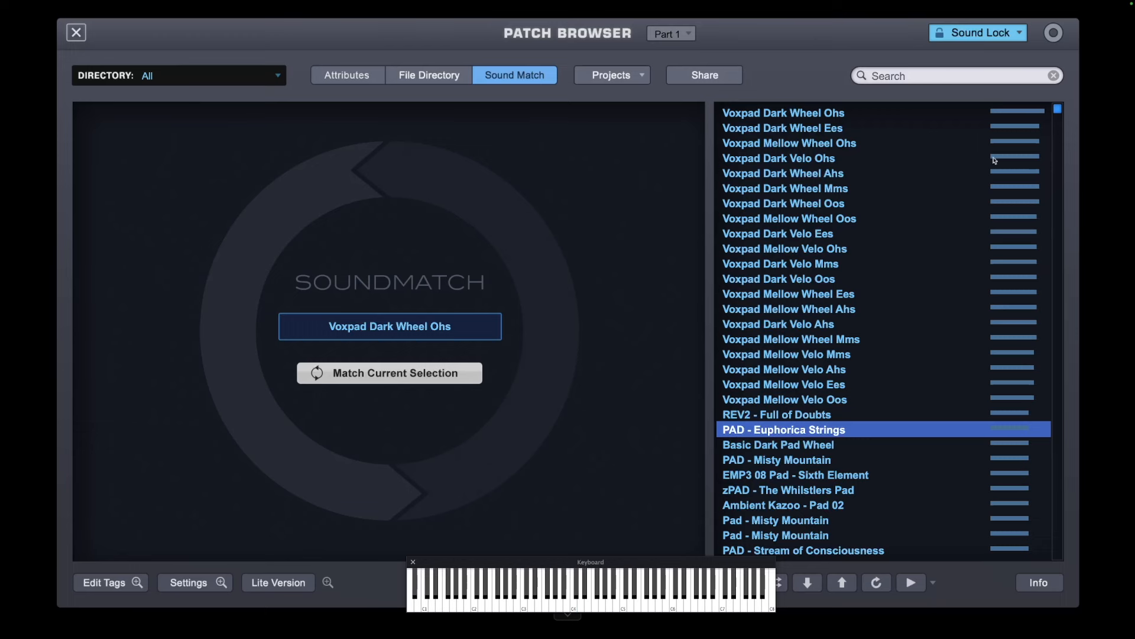
pyautogui.click(977, 32)
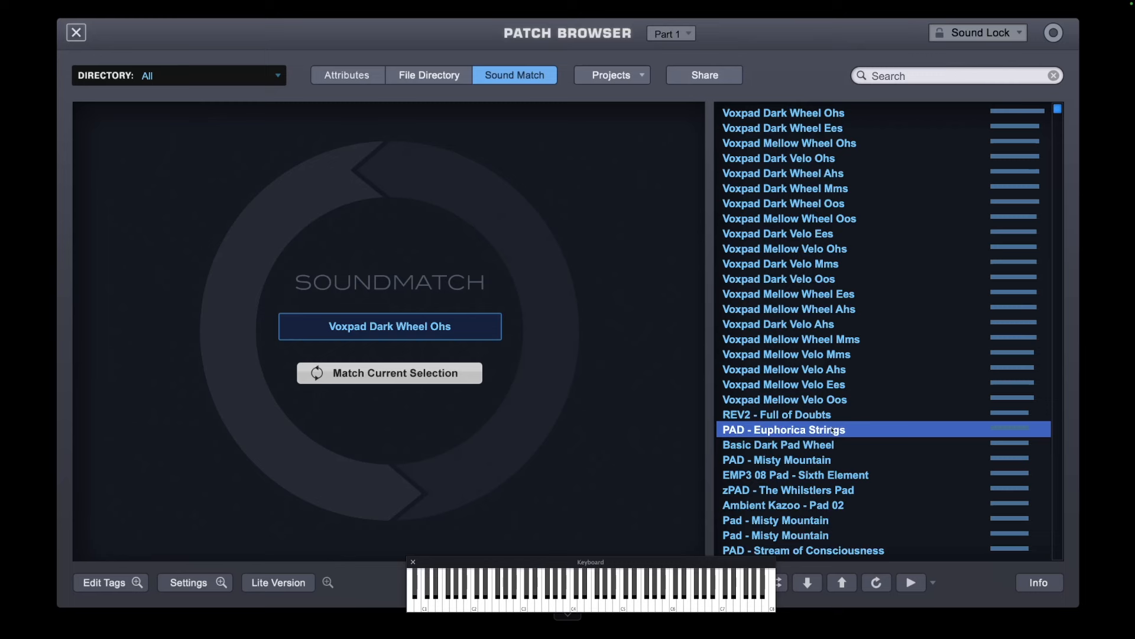
pyautogui.moveTo(853, 384)
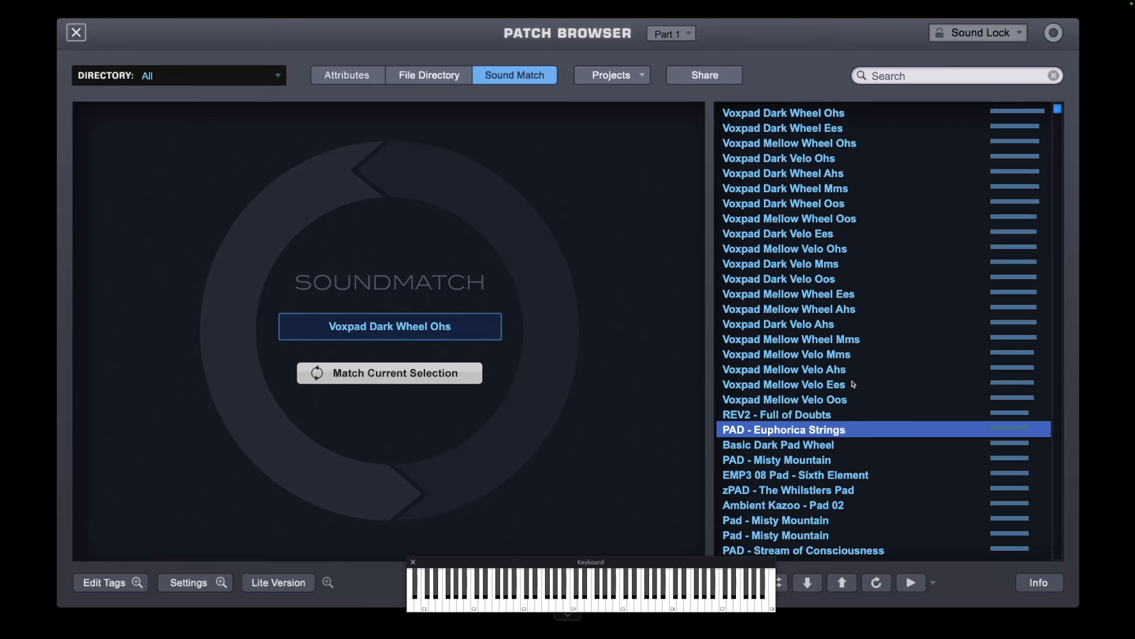
pyautogui.moveTo(852, 107)
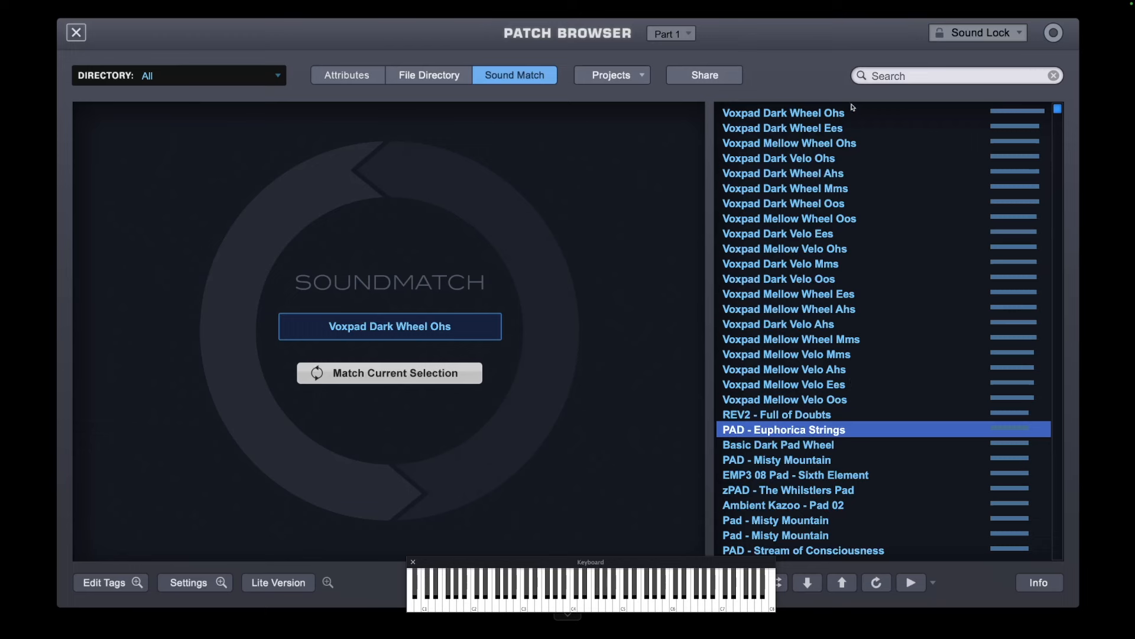
# - Reload Voxpad Dark Wheel Ohs from the top of the similar-patch results
pyautogui.click(783, 113)
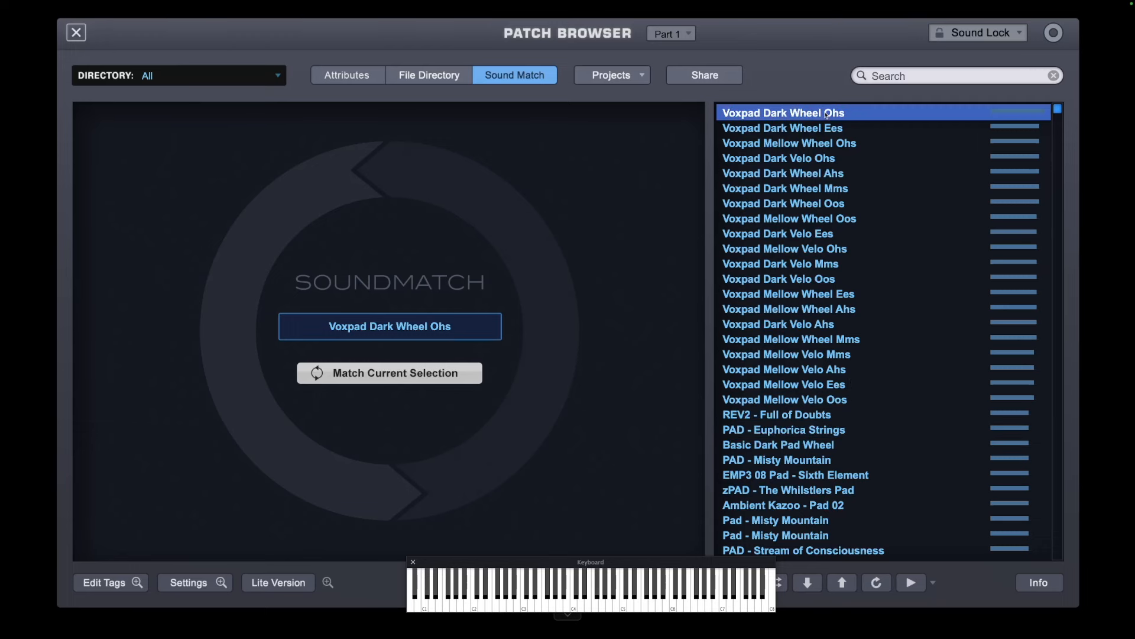
pyautogui.moveTo(904, 183)
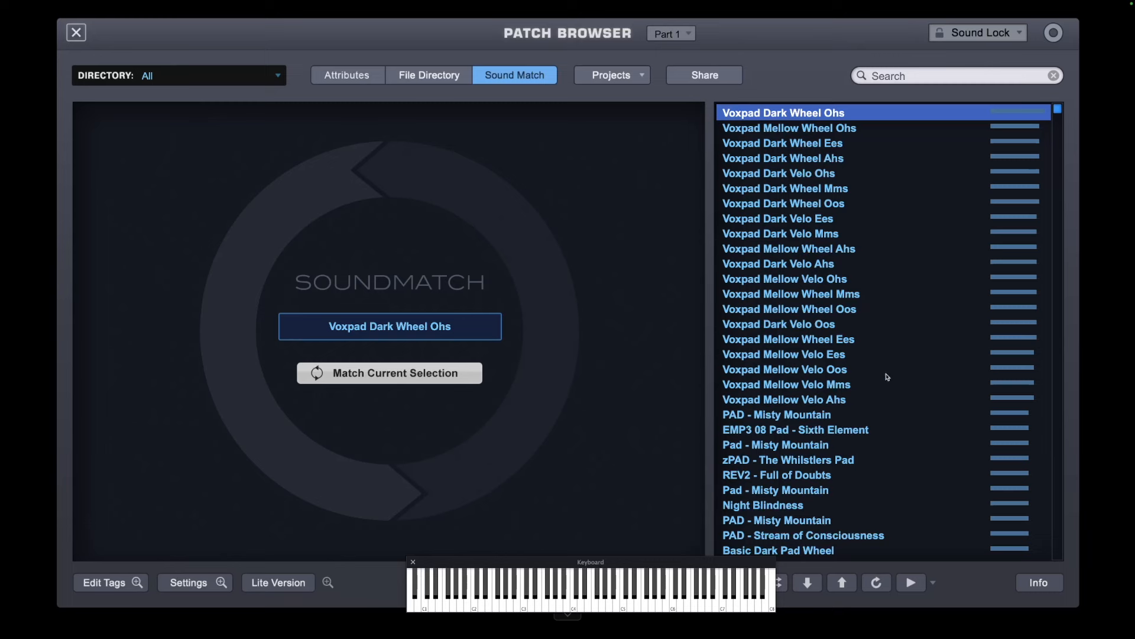
# - Scroll down the refreshed Sound Match list past Royal & Ancient, Lunar Explorations and Norse Code
pyautogui.scroll(-3)
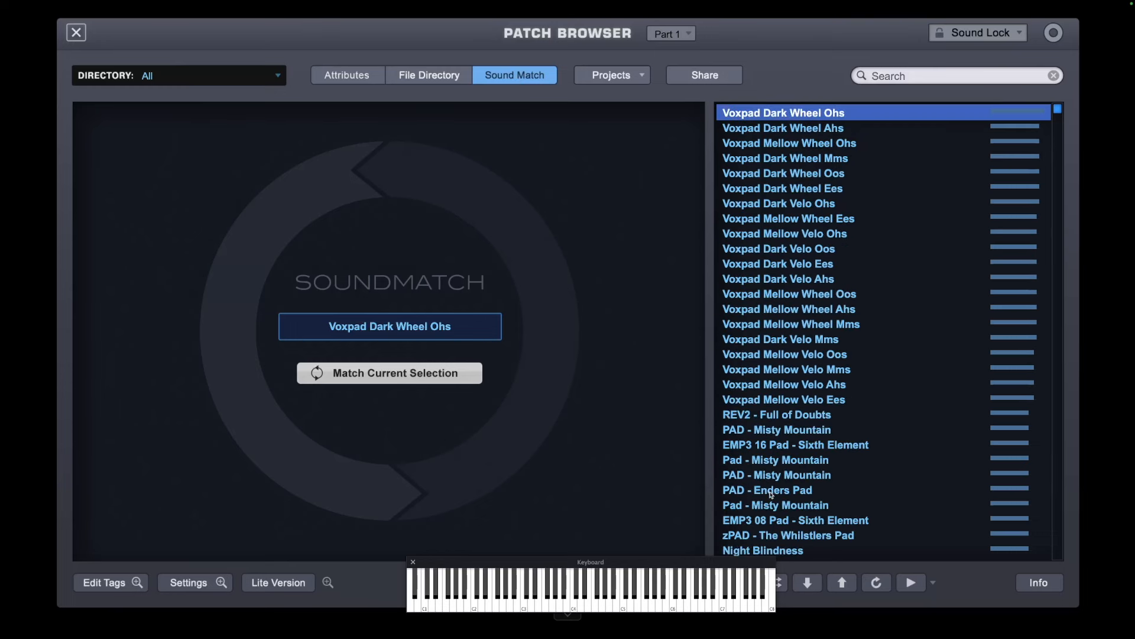
pyautogui.scroll(-3)
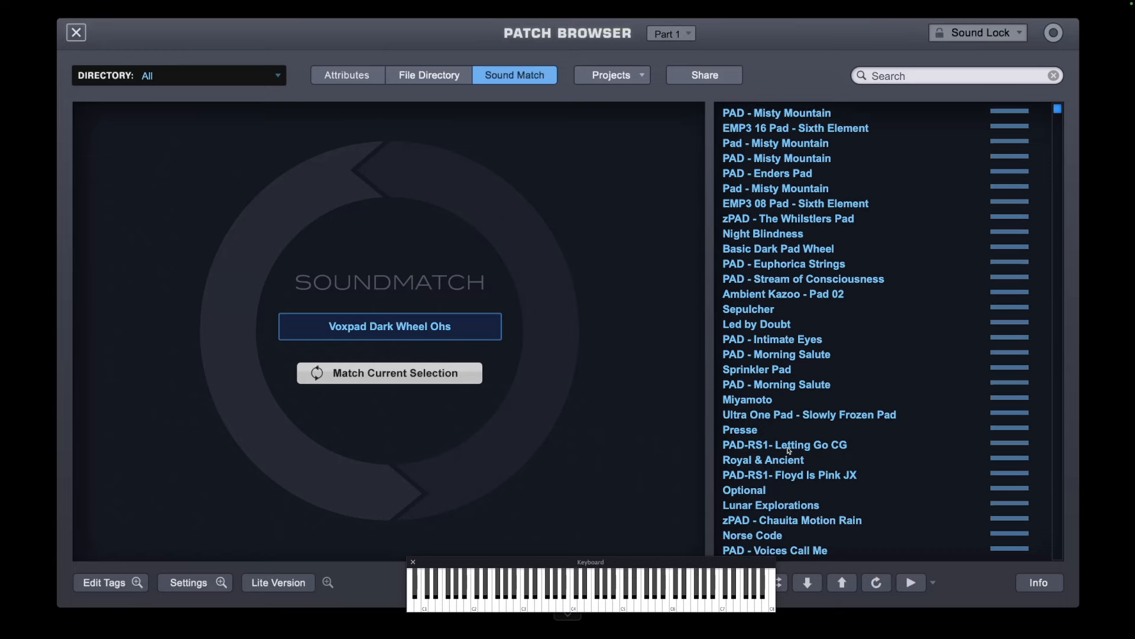